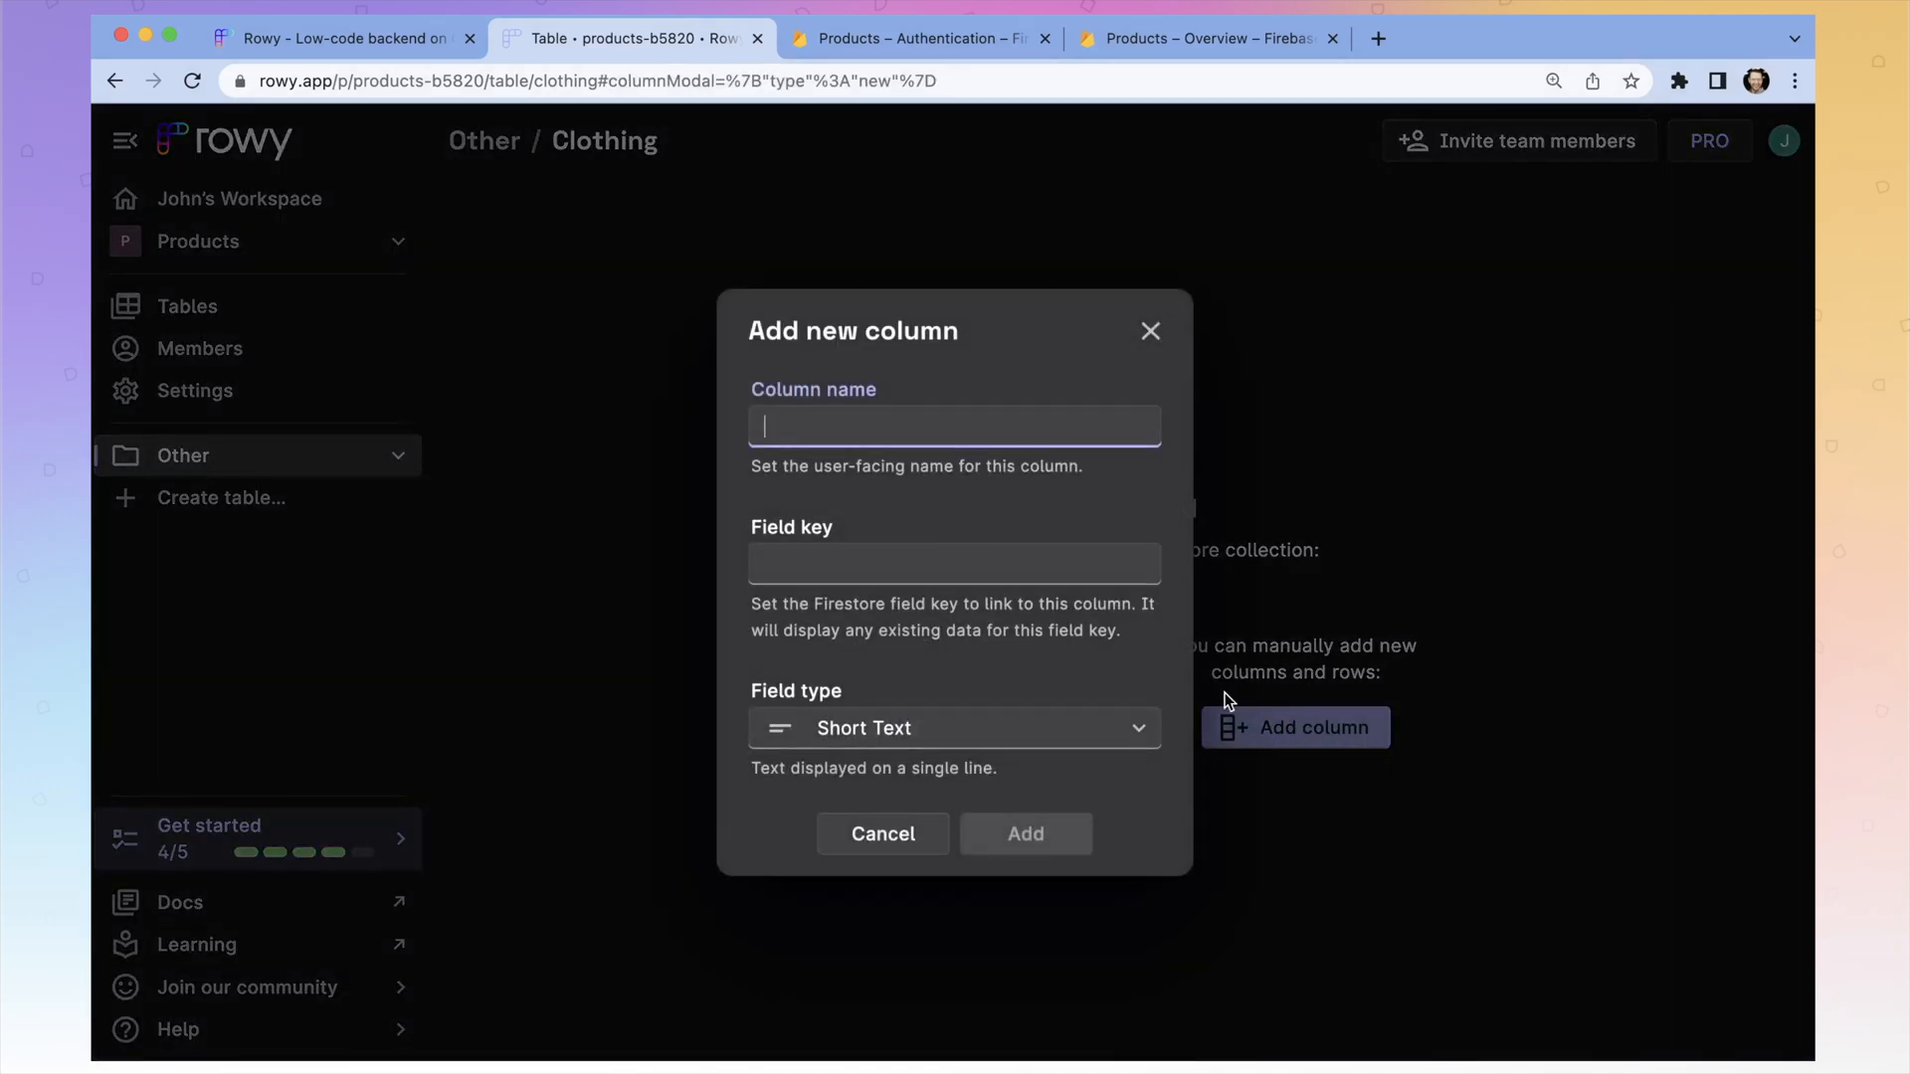
# - Enter 'size' as the column name, auto-filling the field key 'size'
pyautogui.write('si')
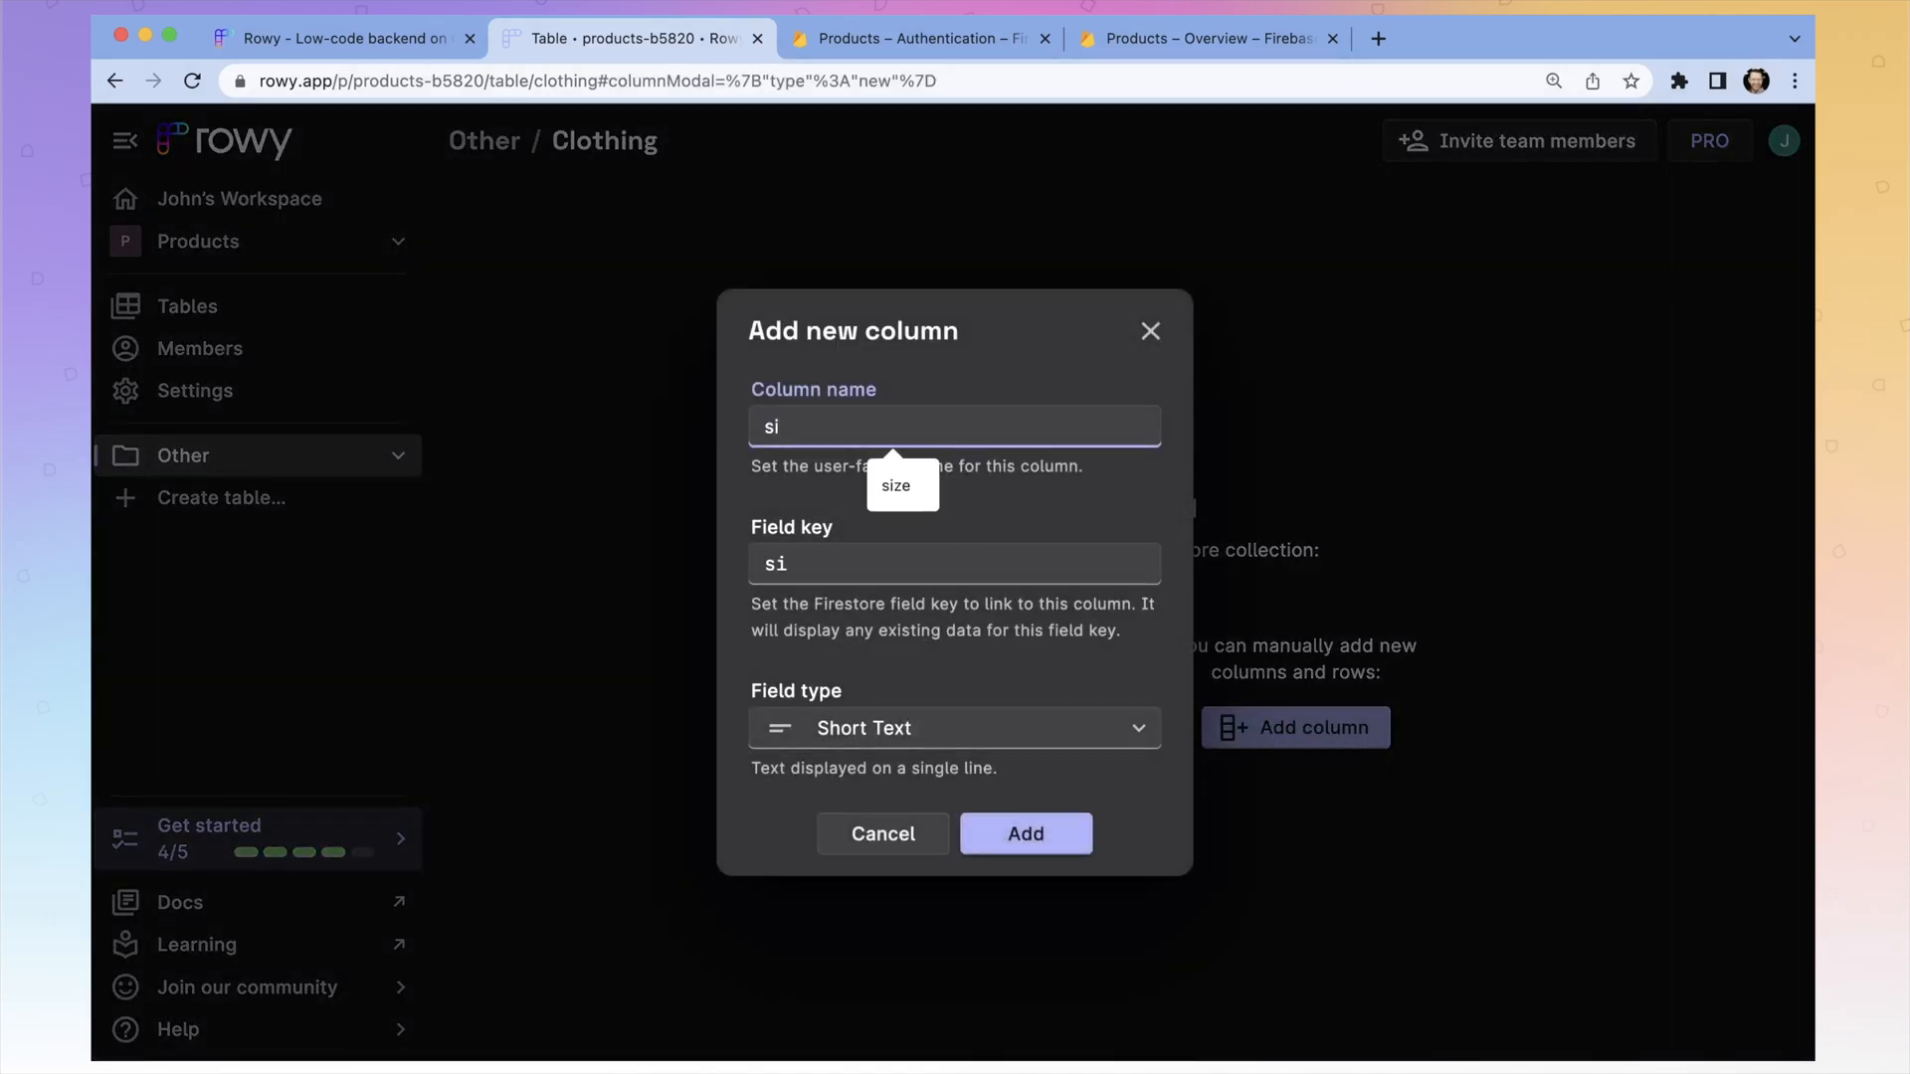
pyautogui.write('ze')
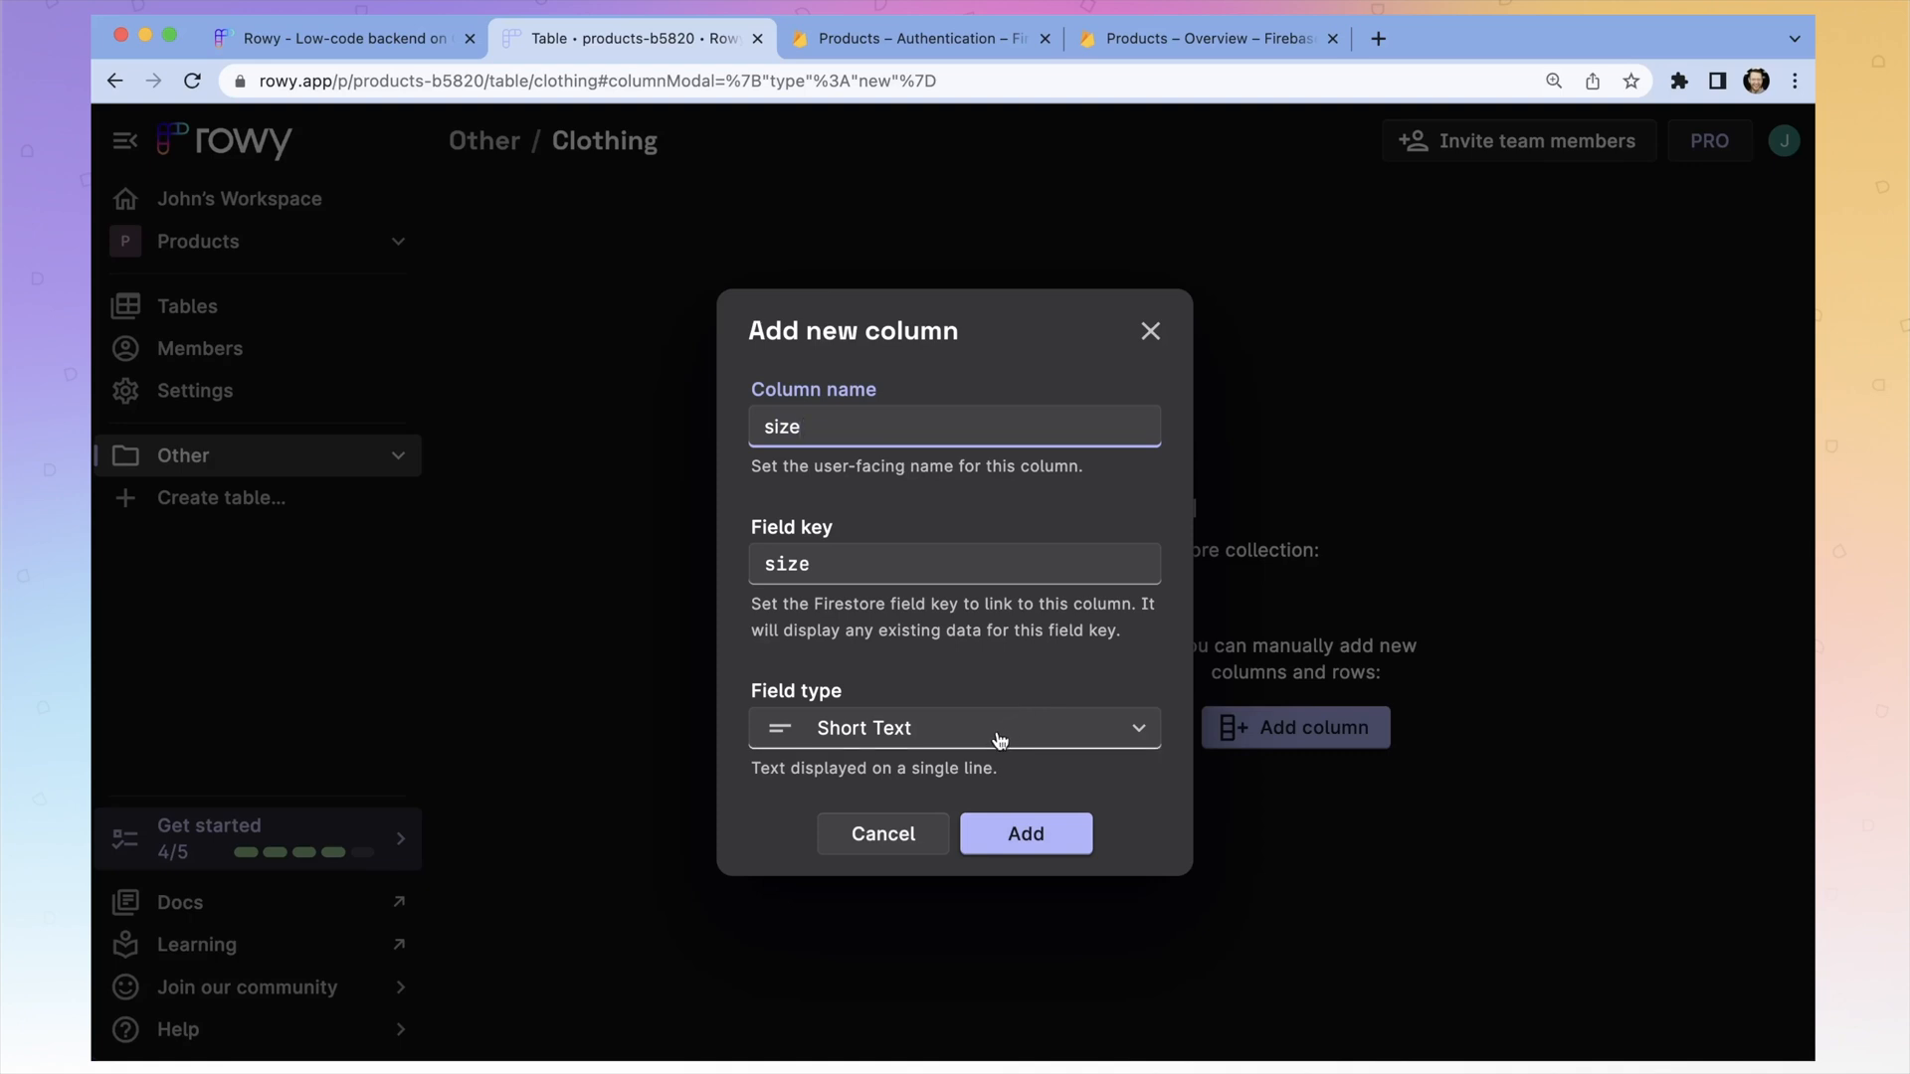
# - Keep Short Text as the field type and create the 'size' column
pyautogui.click(954, 727)
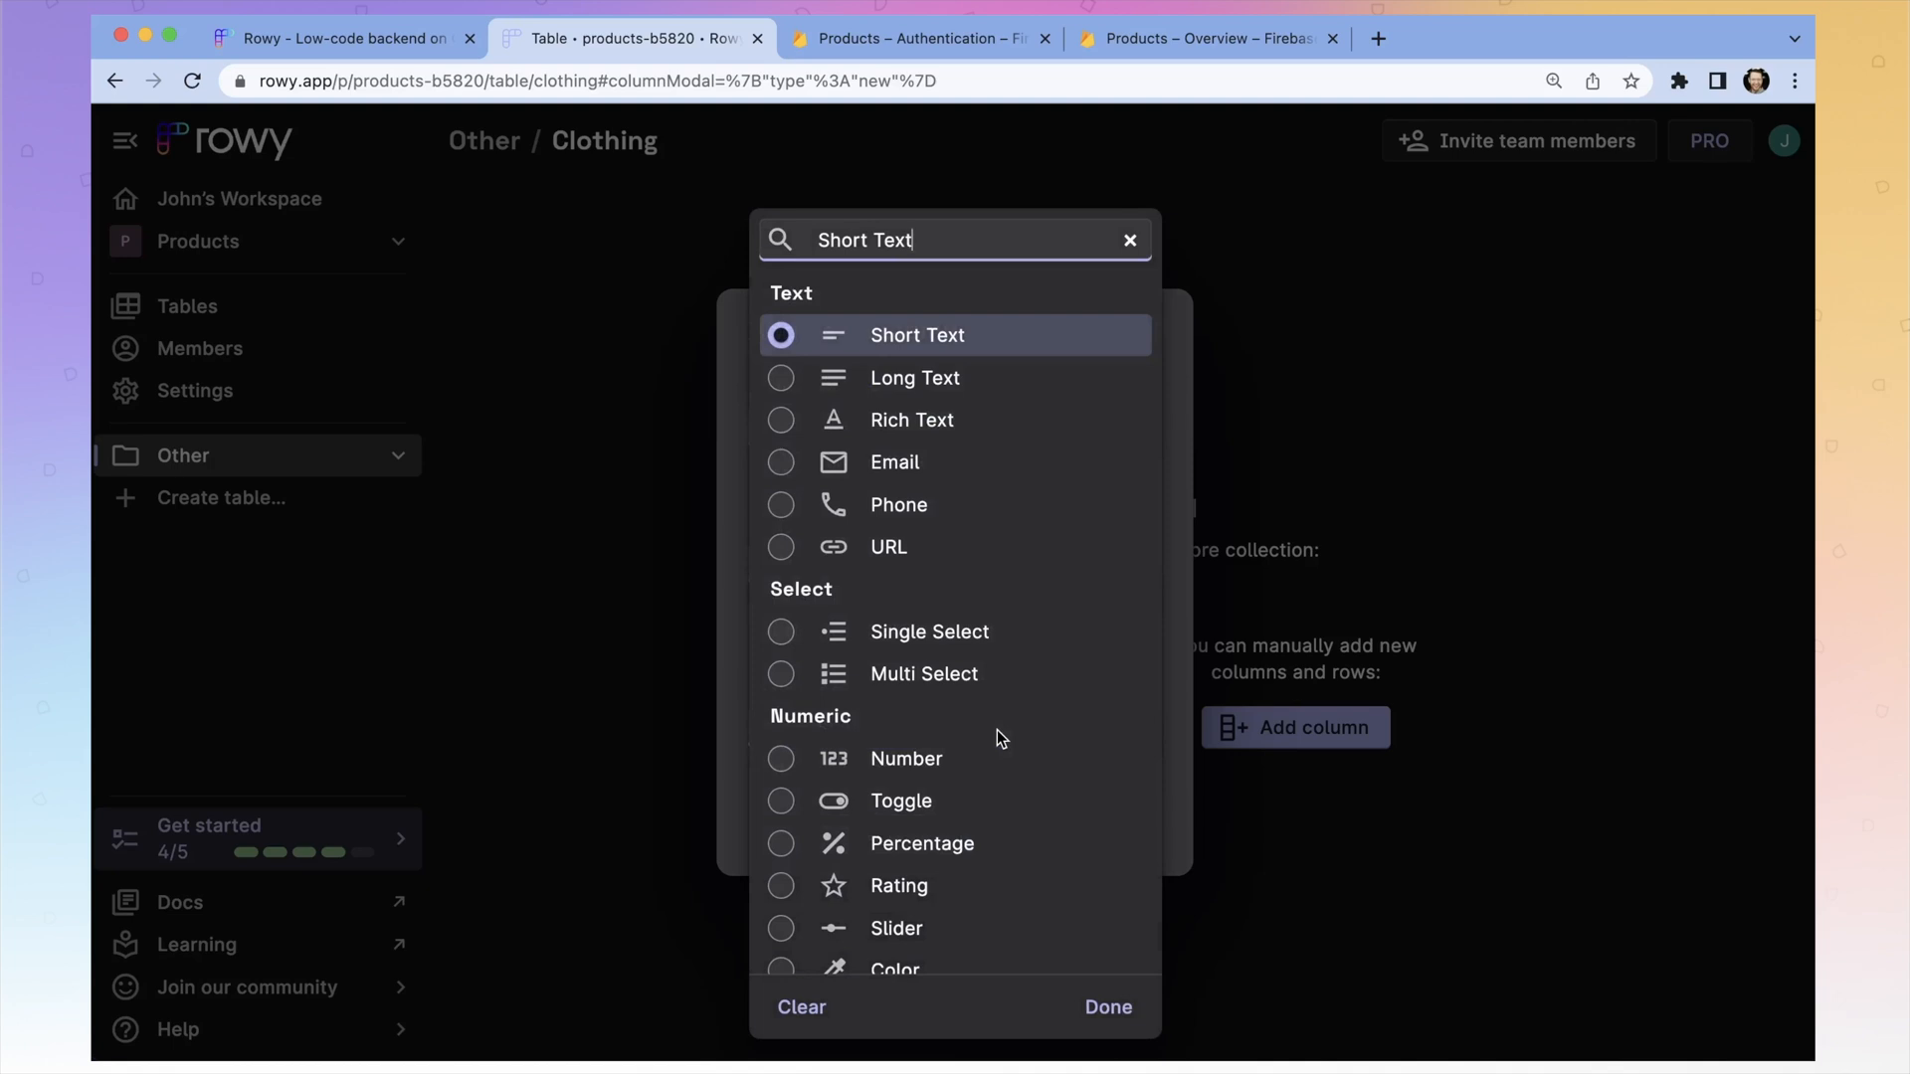
pyautogui.scroll(-3)
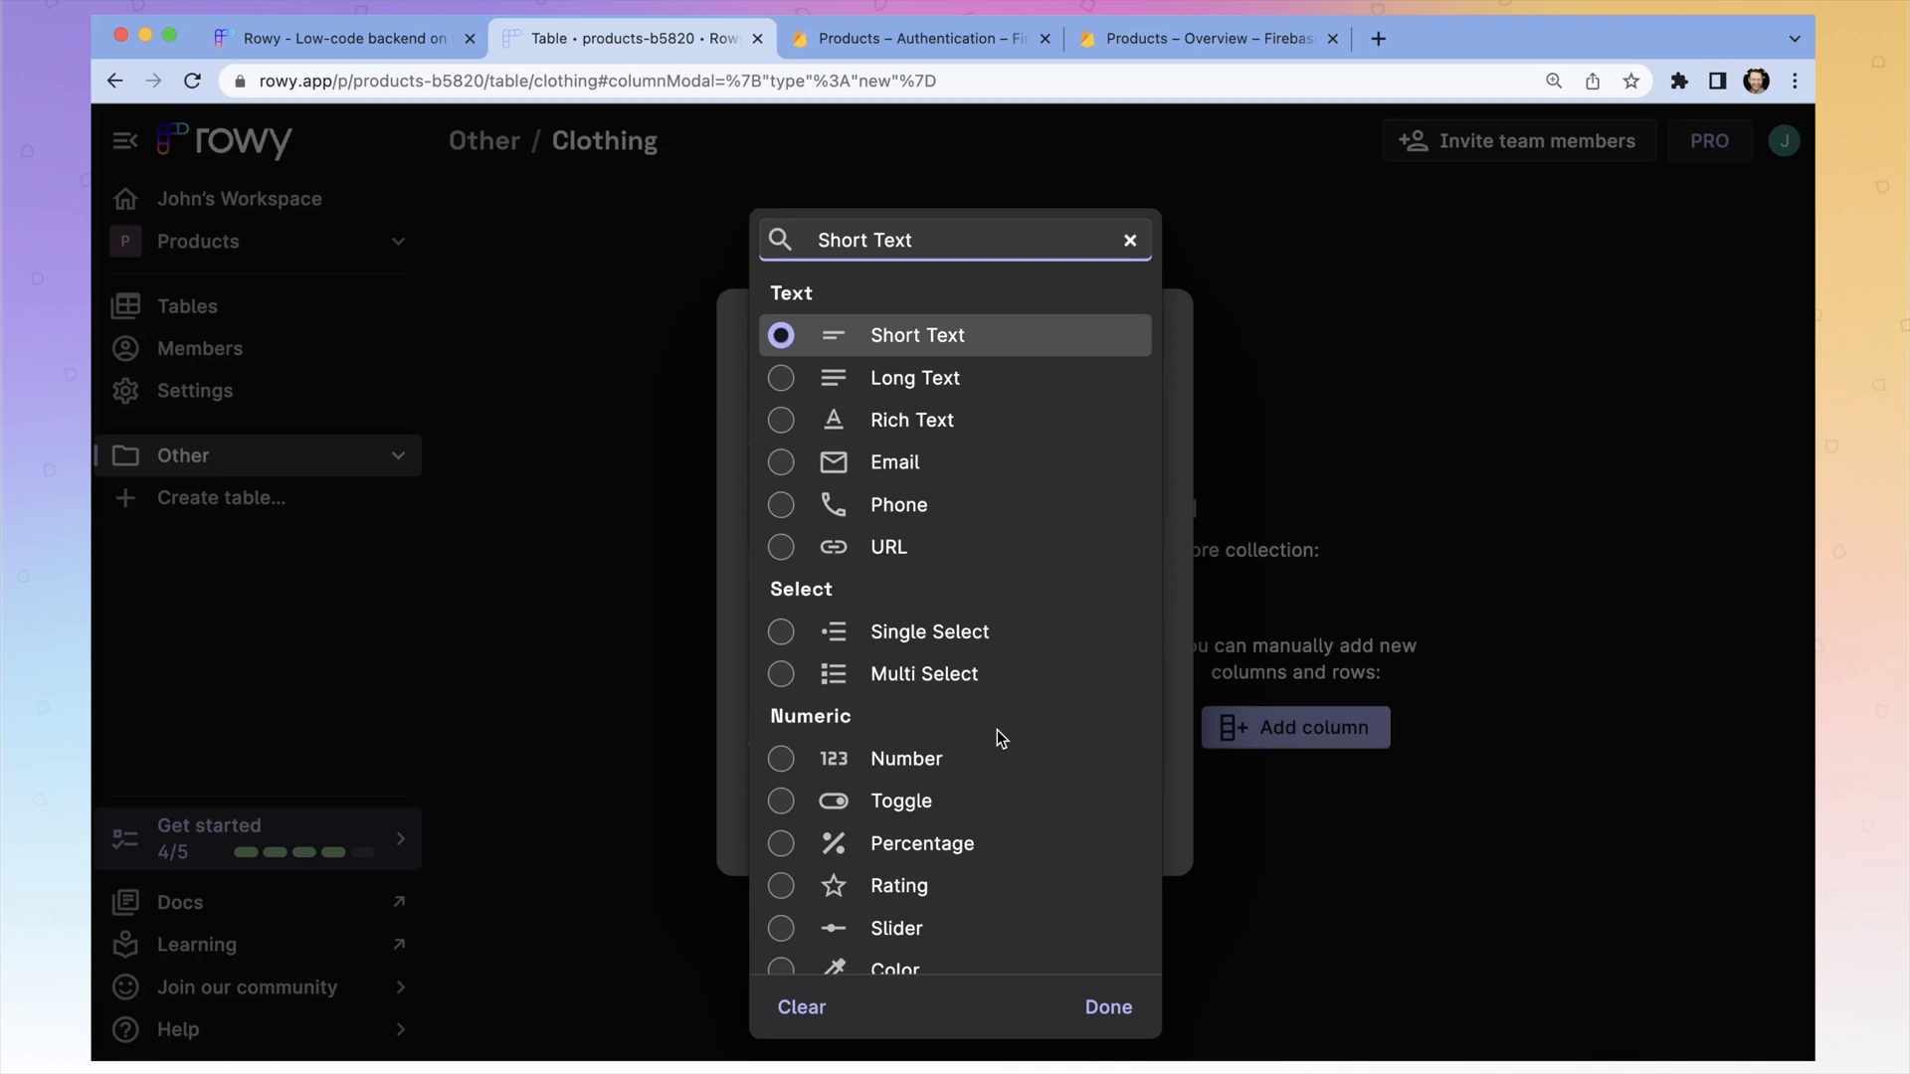
pyautogui.moveTo(997, 694)
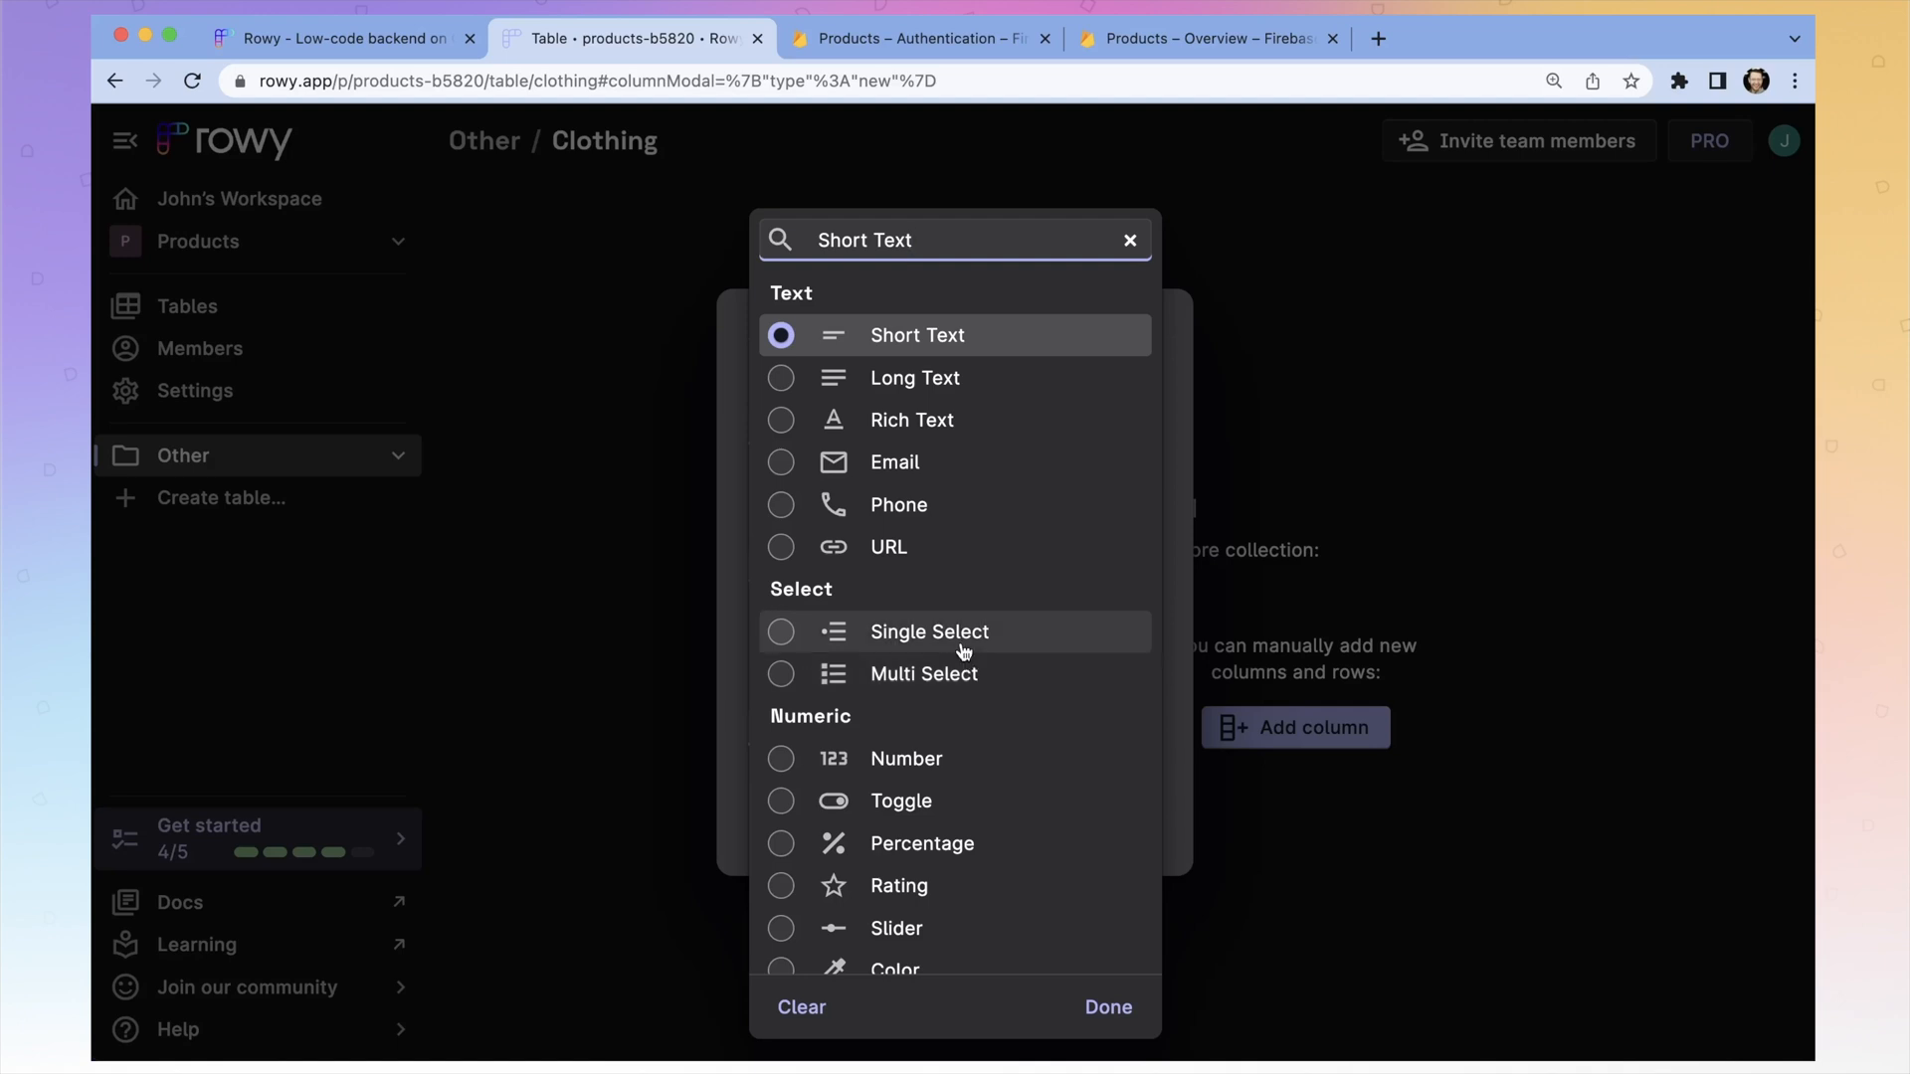
pyautogui.moveTo(1074, 966)
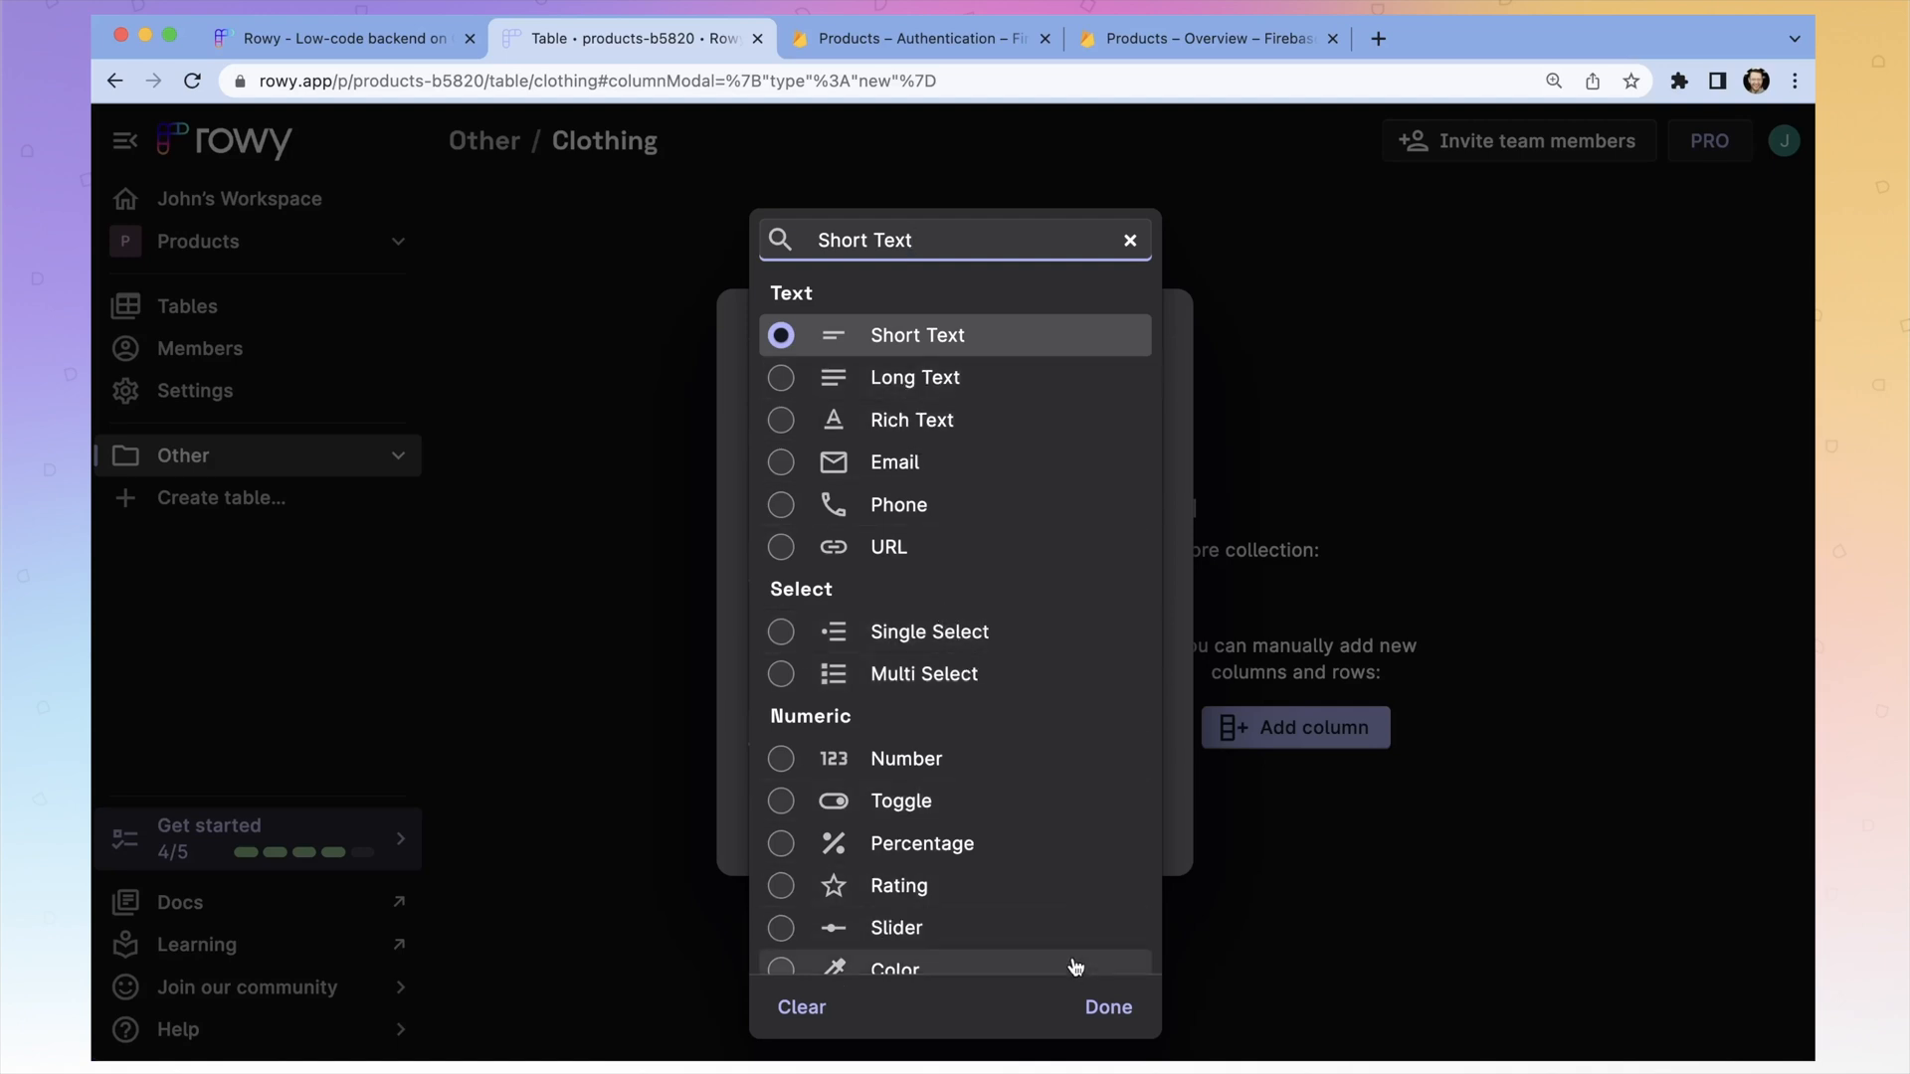
pyautogui.click(1106, 1008)
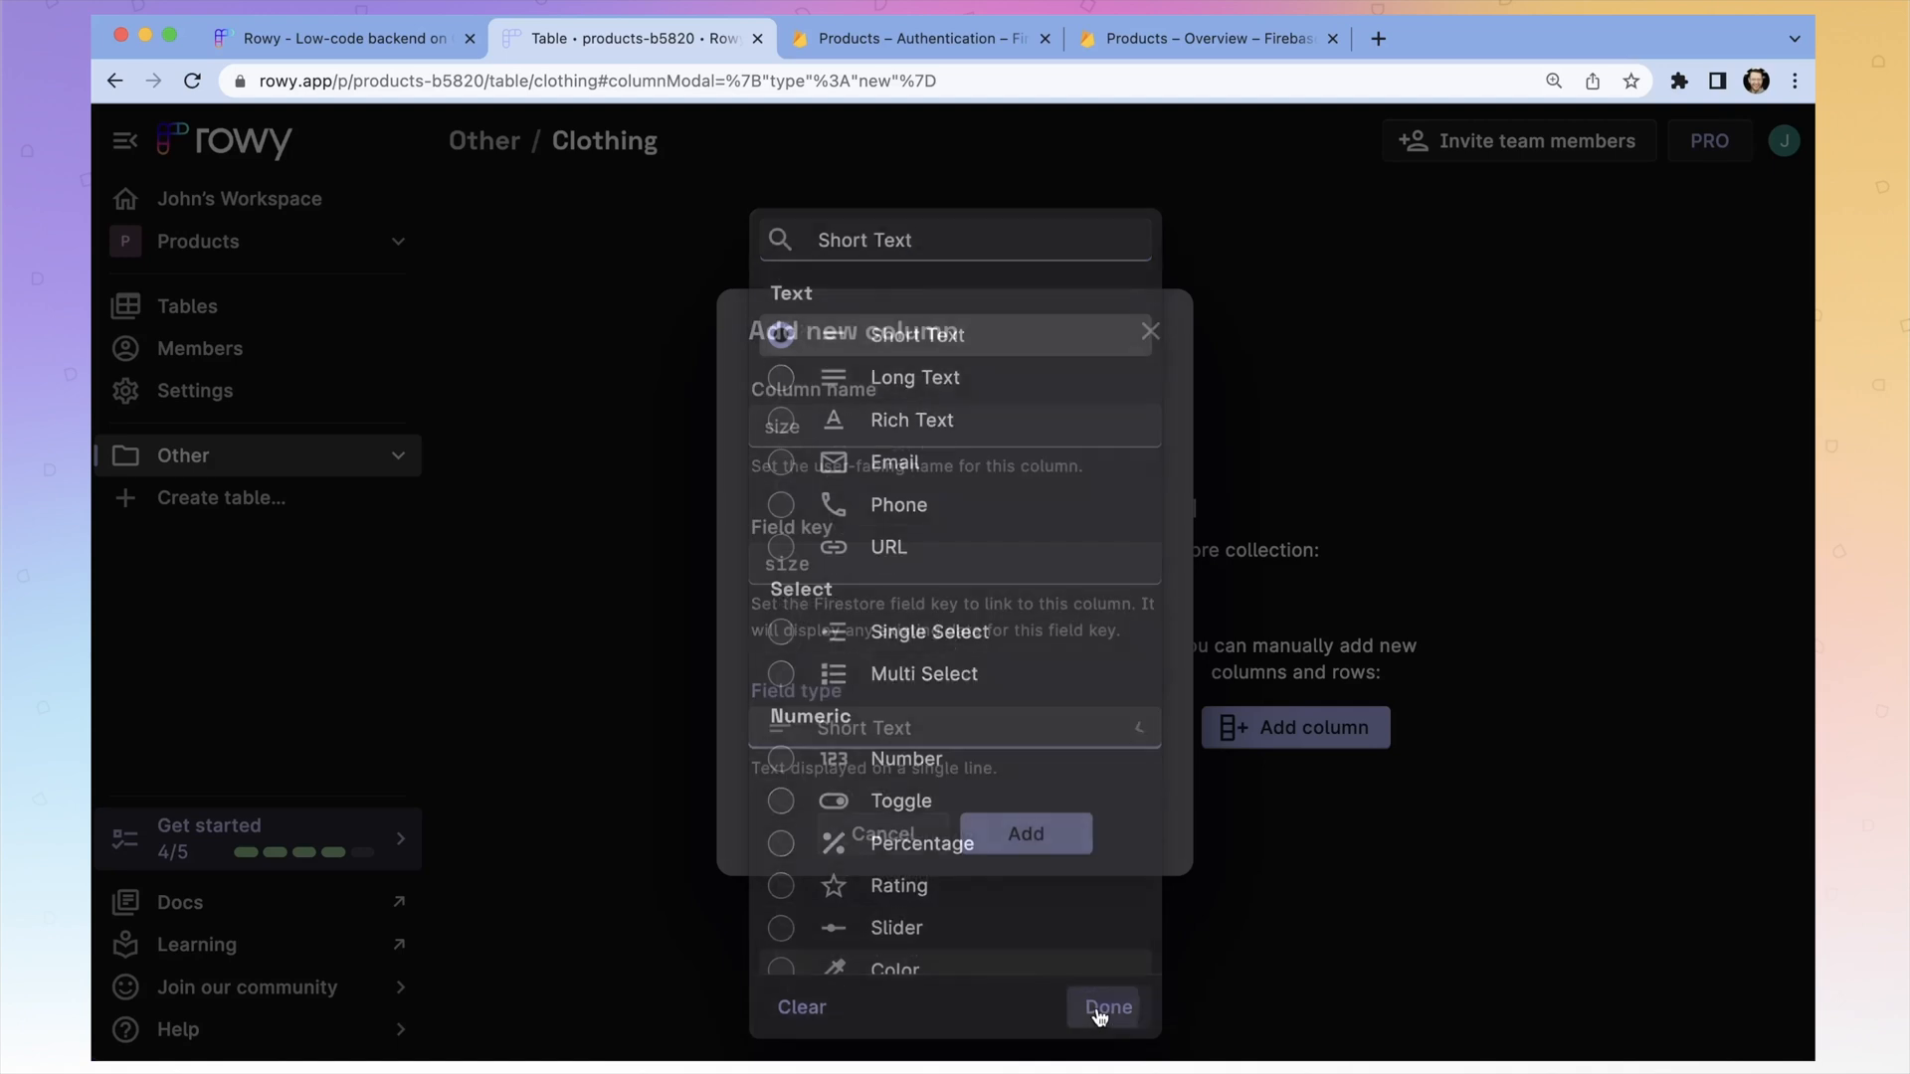
pyautogui.click(1103, 1007)
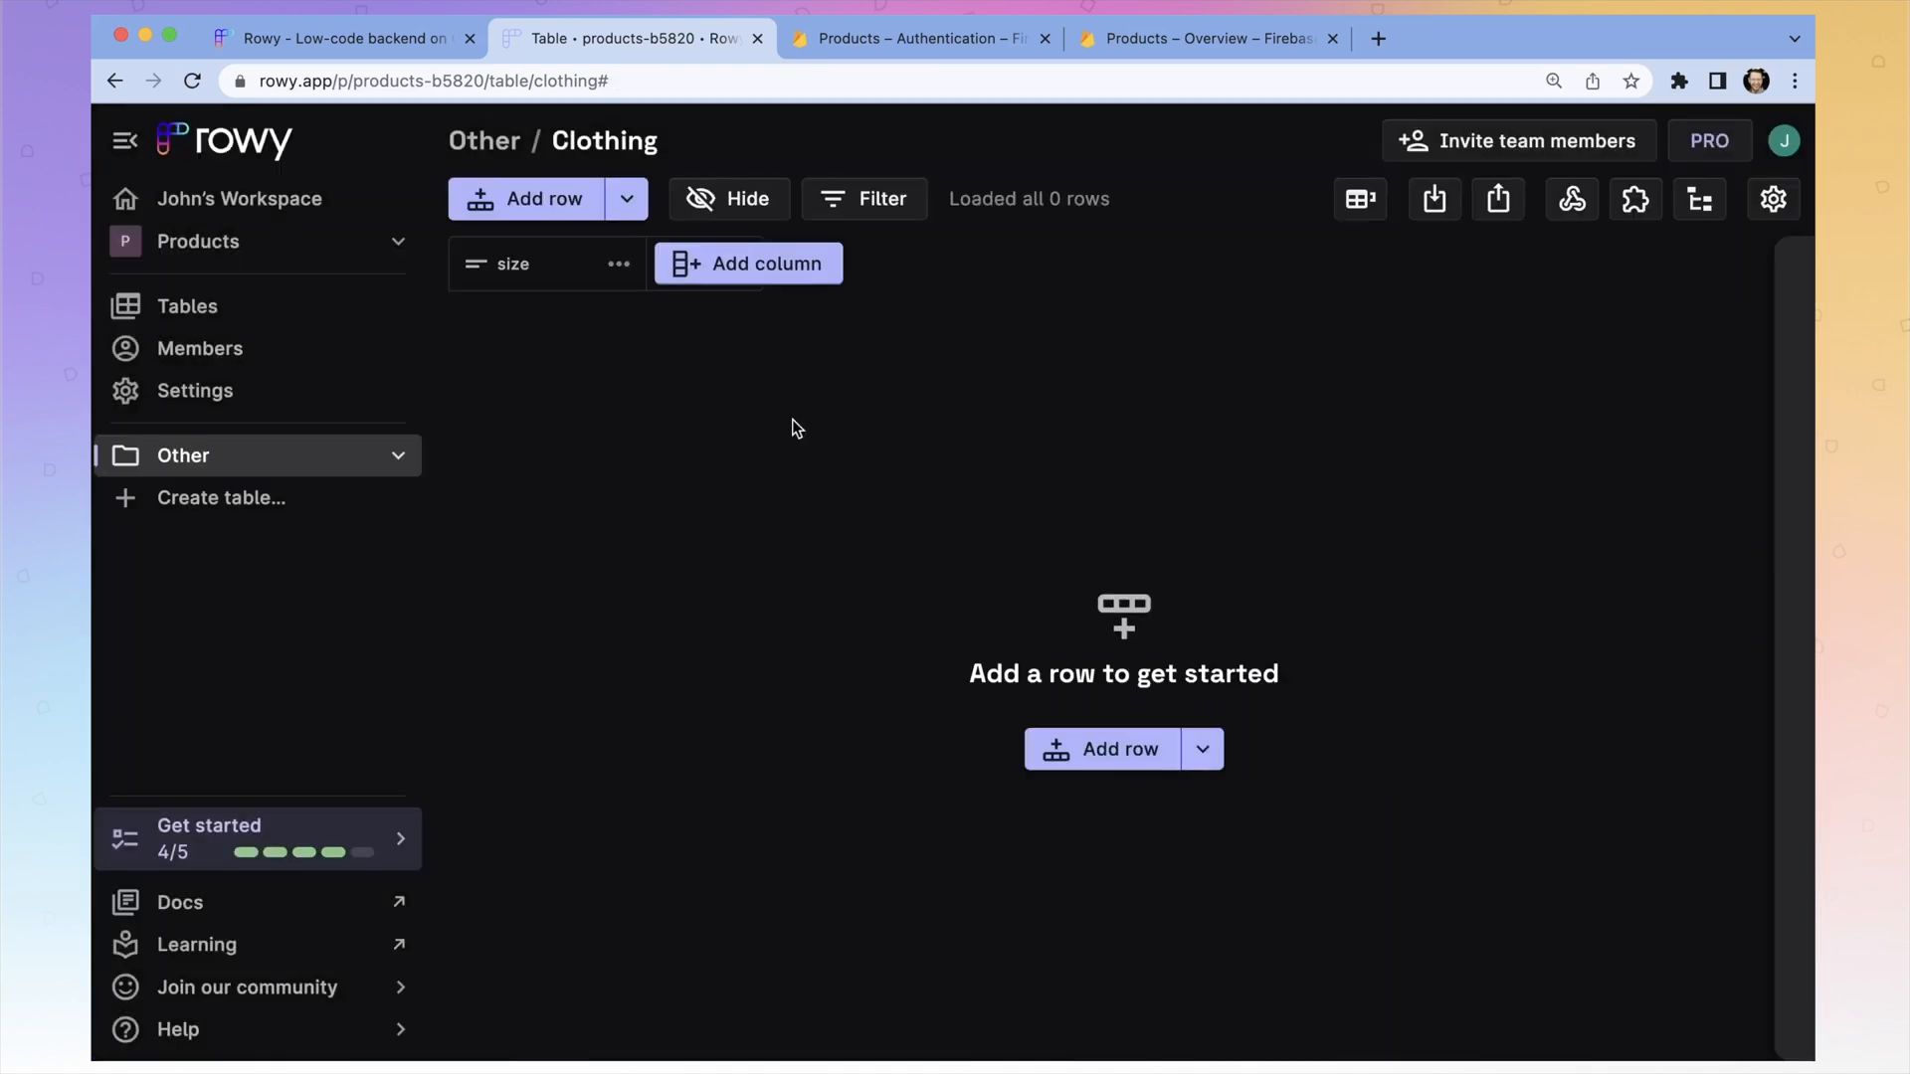
pyautogui.moveTo(597, 341)
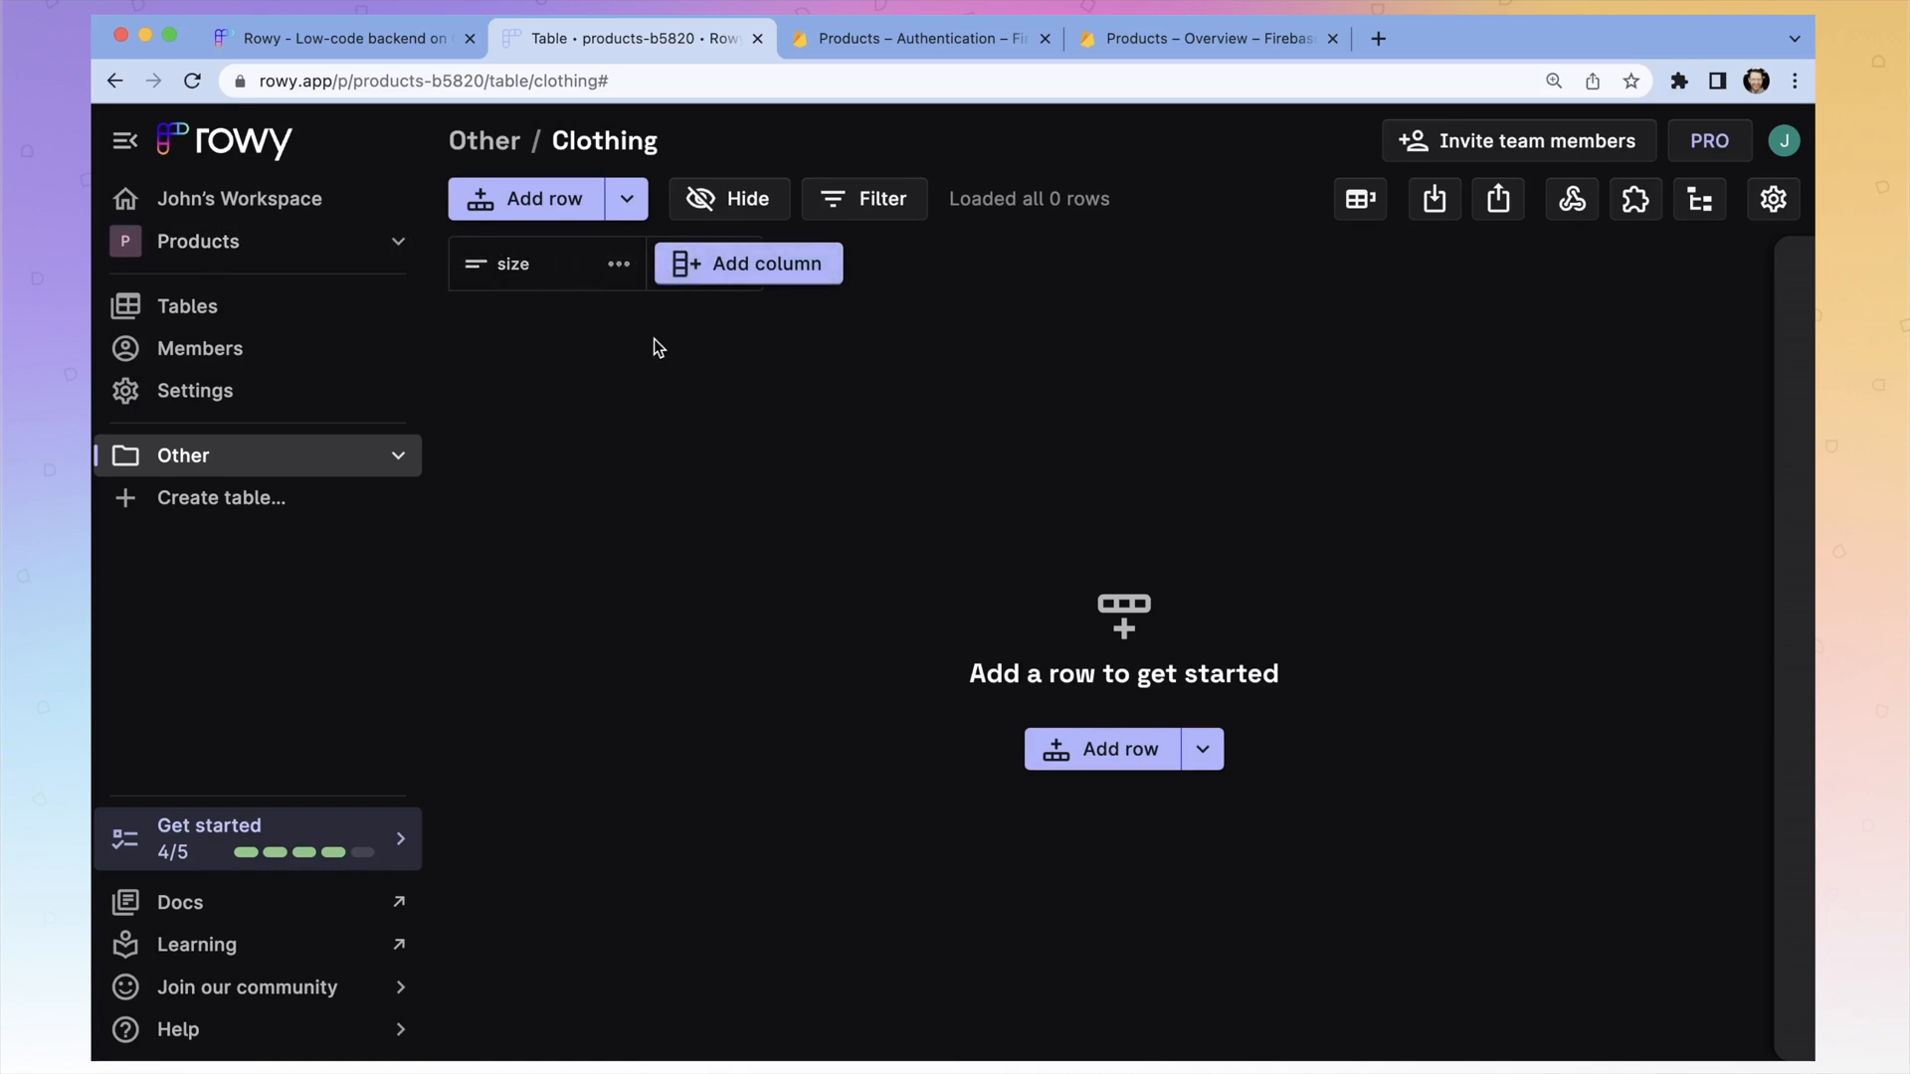
pyautogui.moveTo(576, 323)
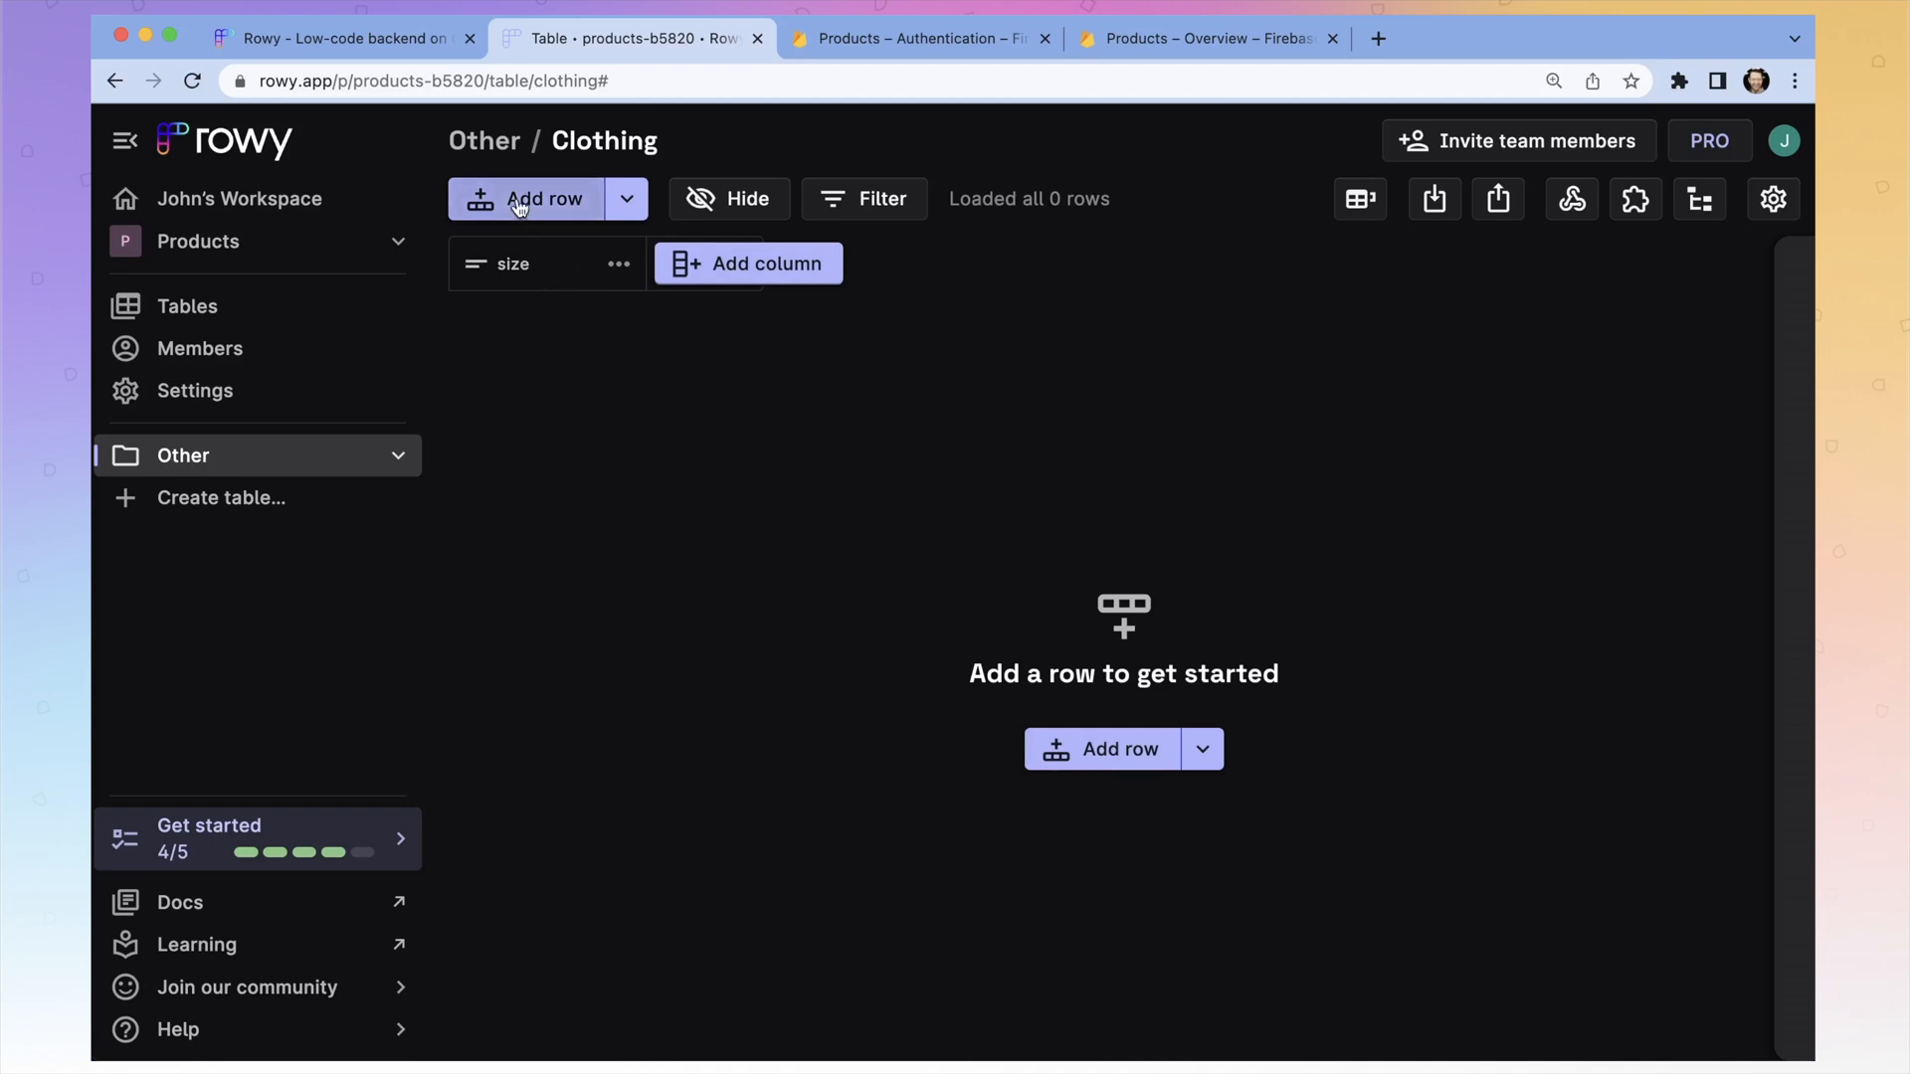
# - Add a blank row, select its size cell, and expand the row's detail panel
pyautogui.click(543, 199)
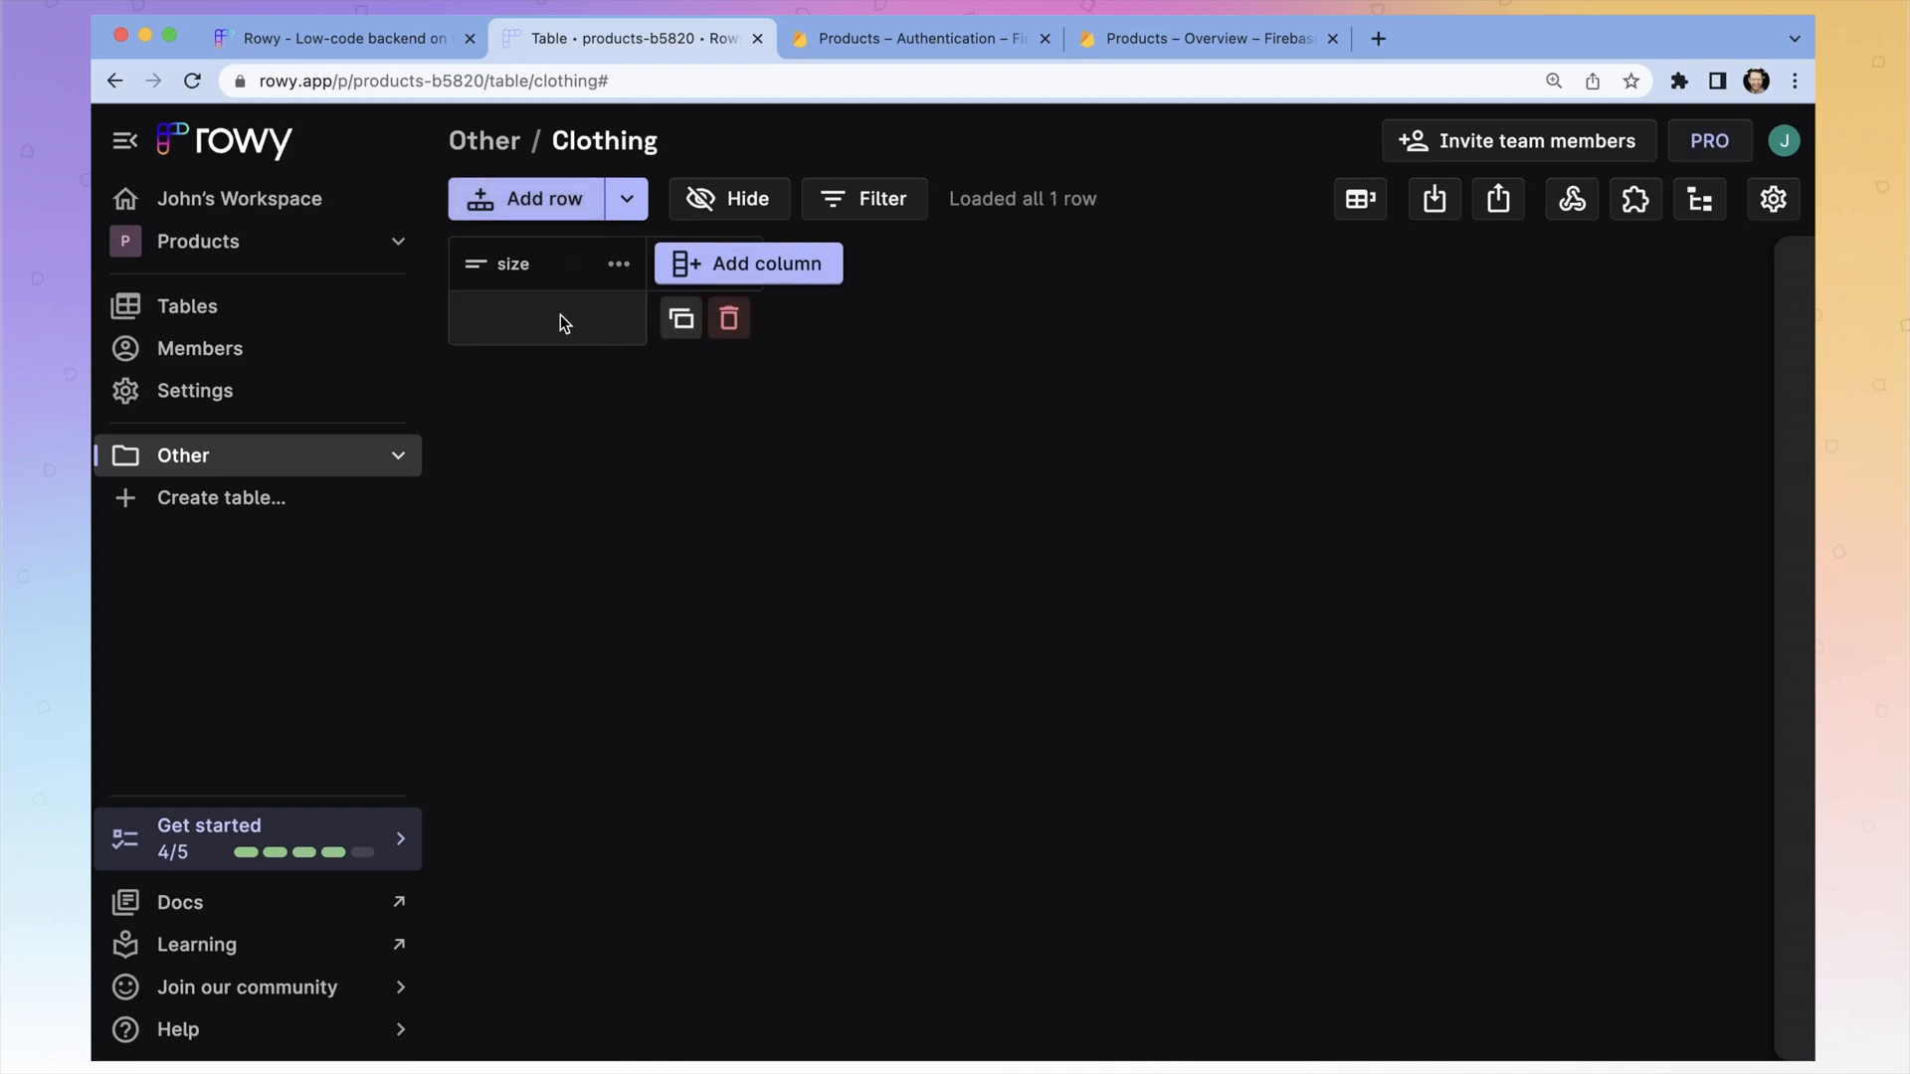
pyautogui.click(546, 319)
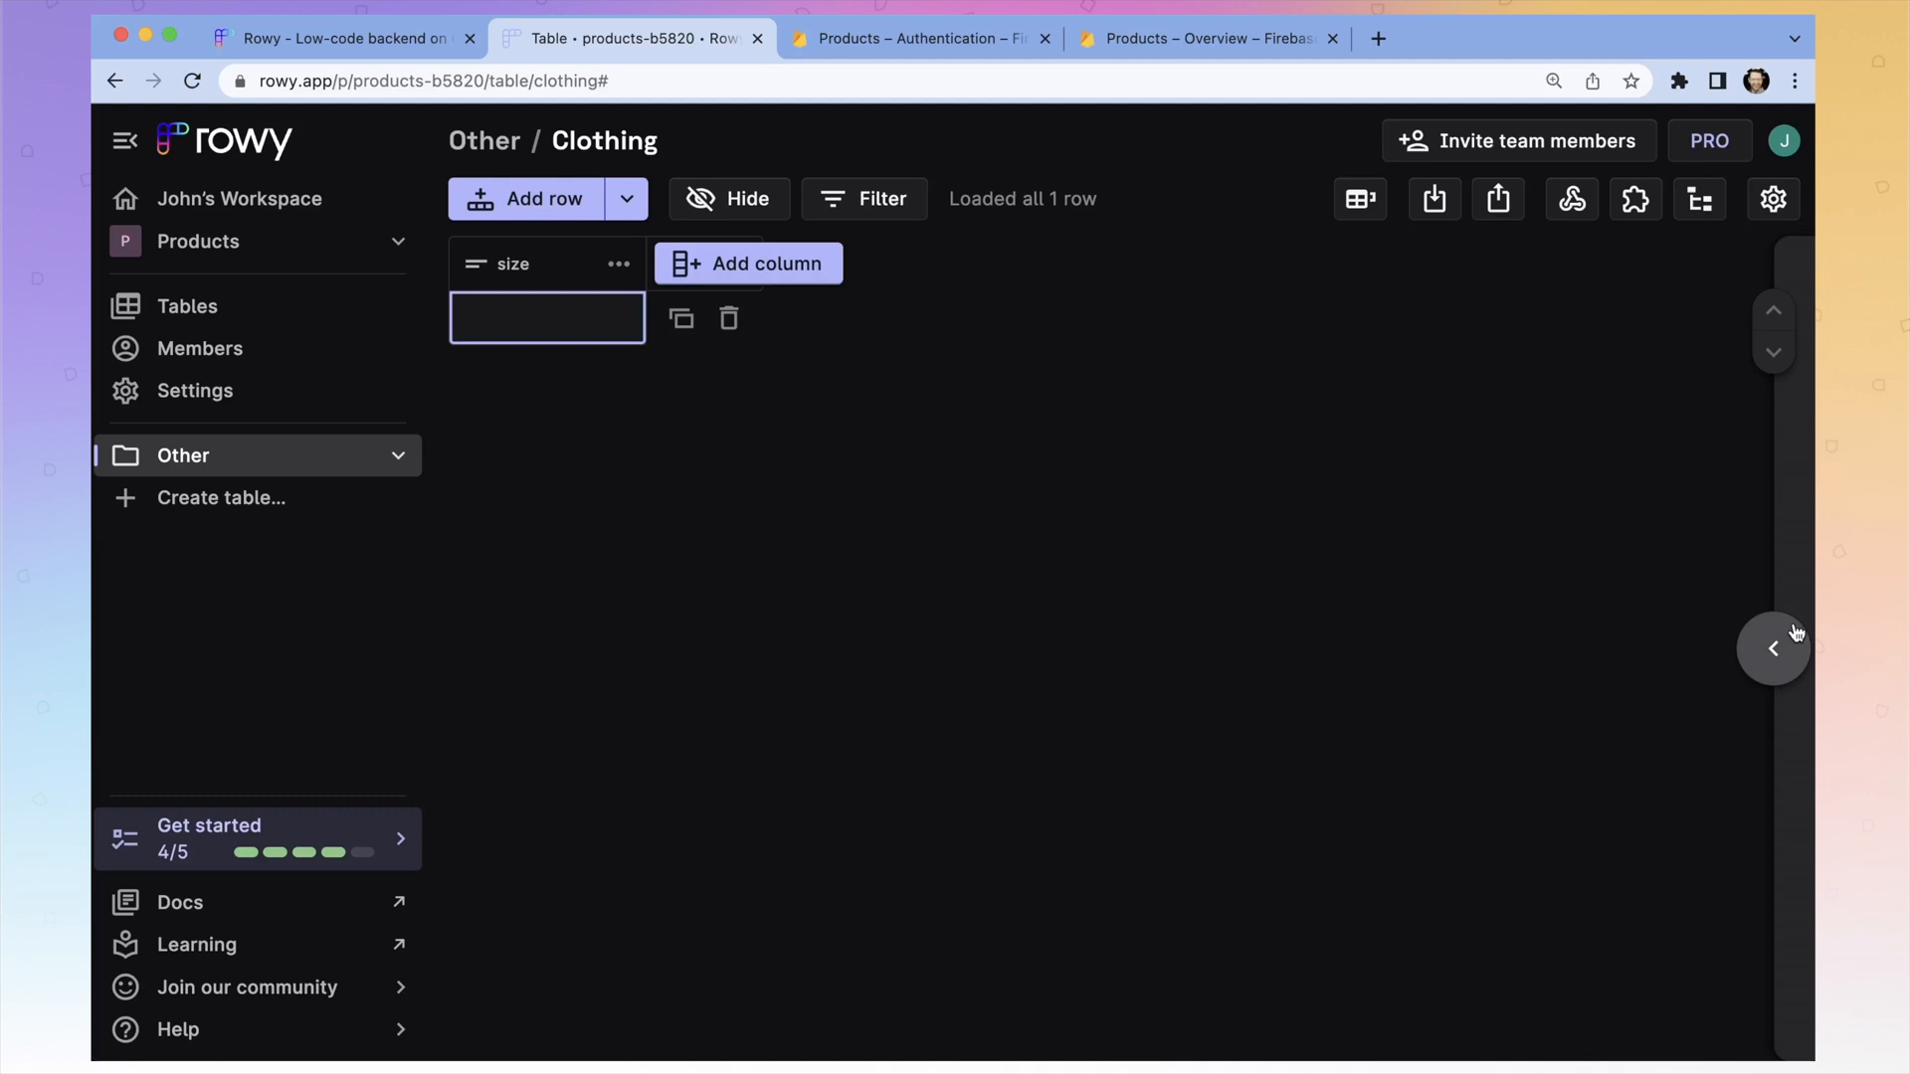
pyautogui.moveTo(1748, 667)
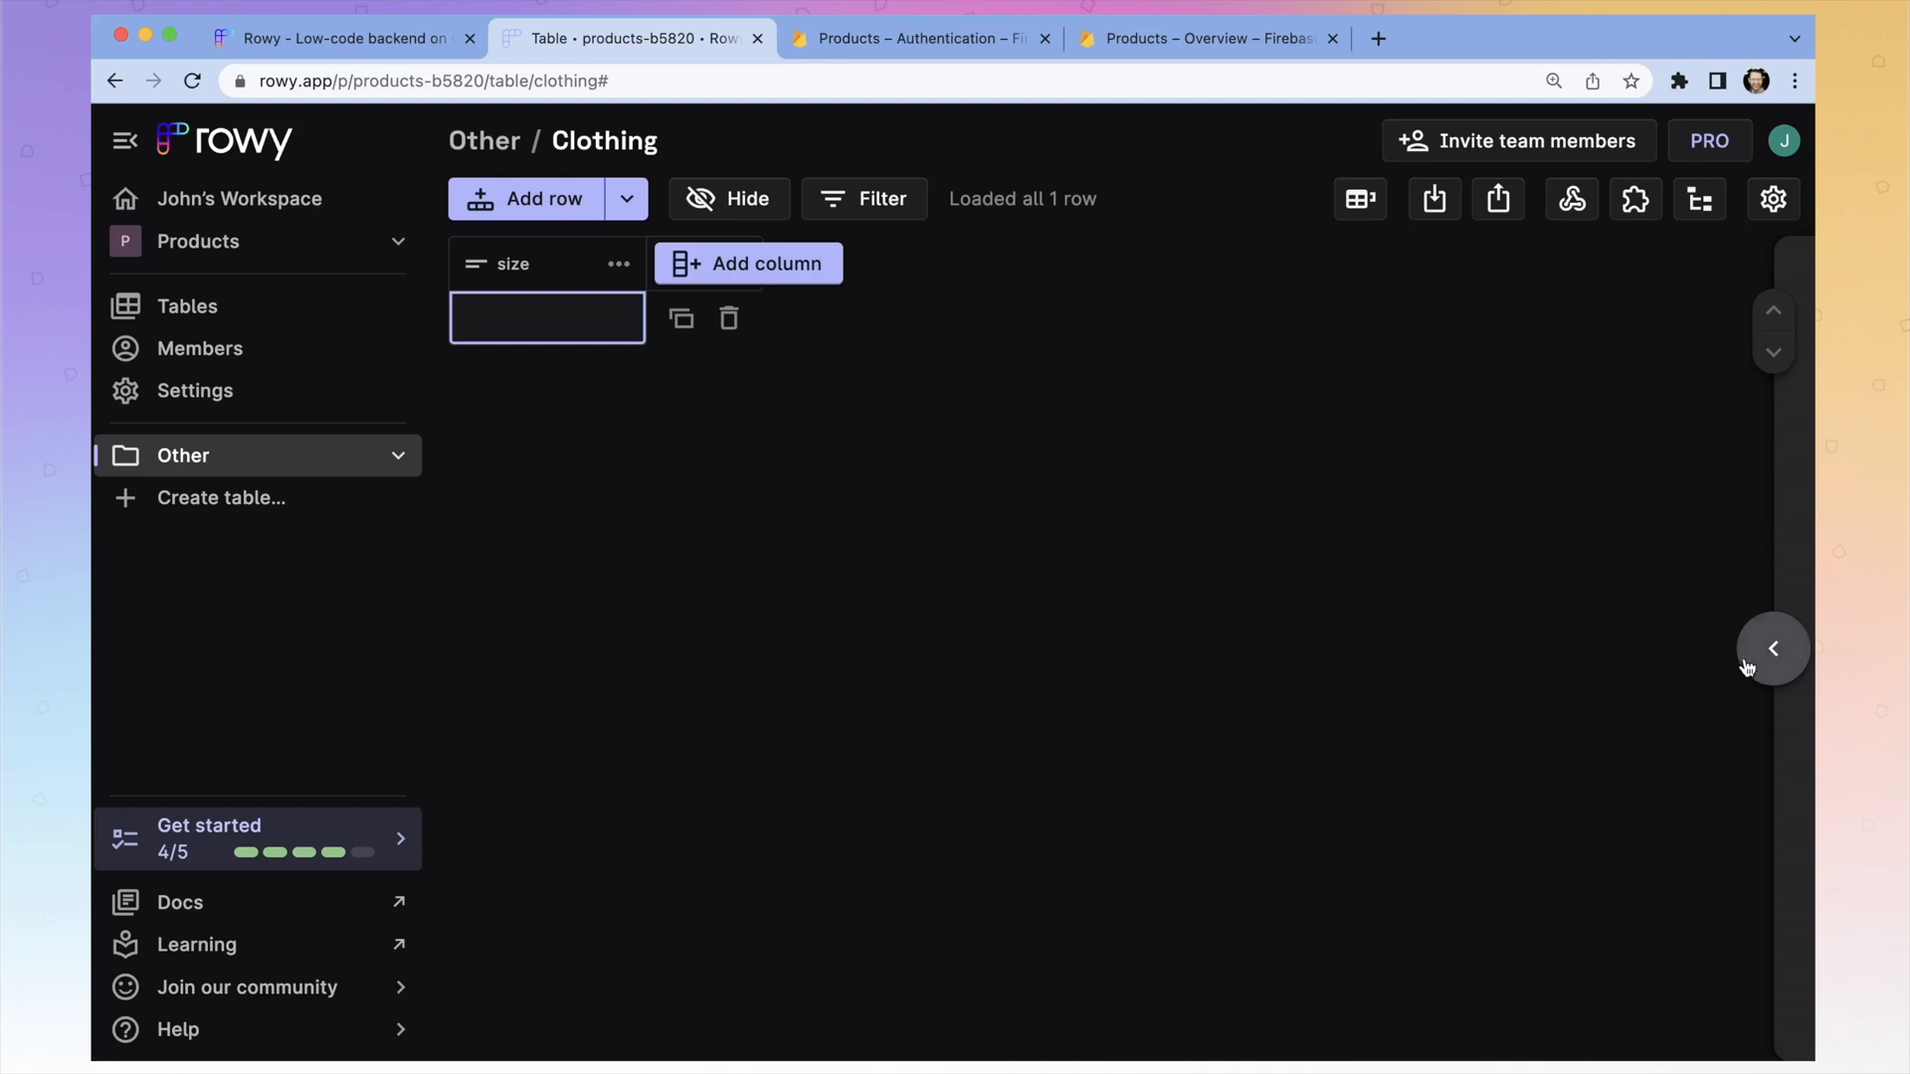
pyautogui.click(1771, 648)
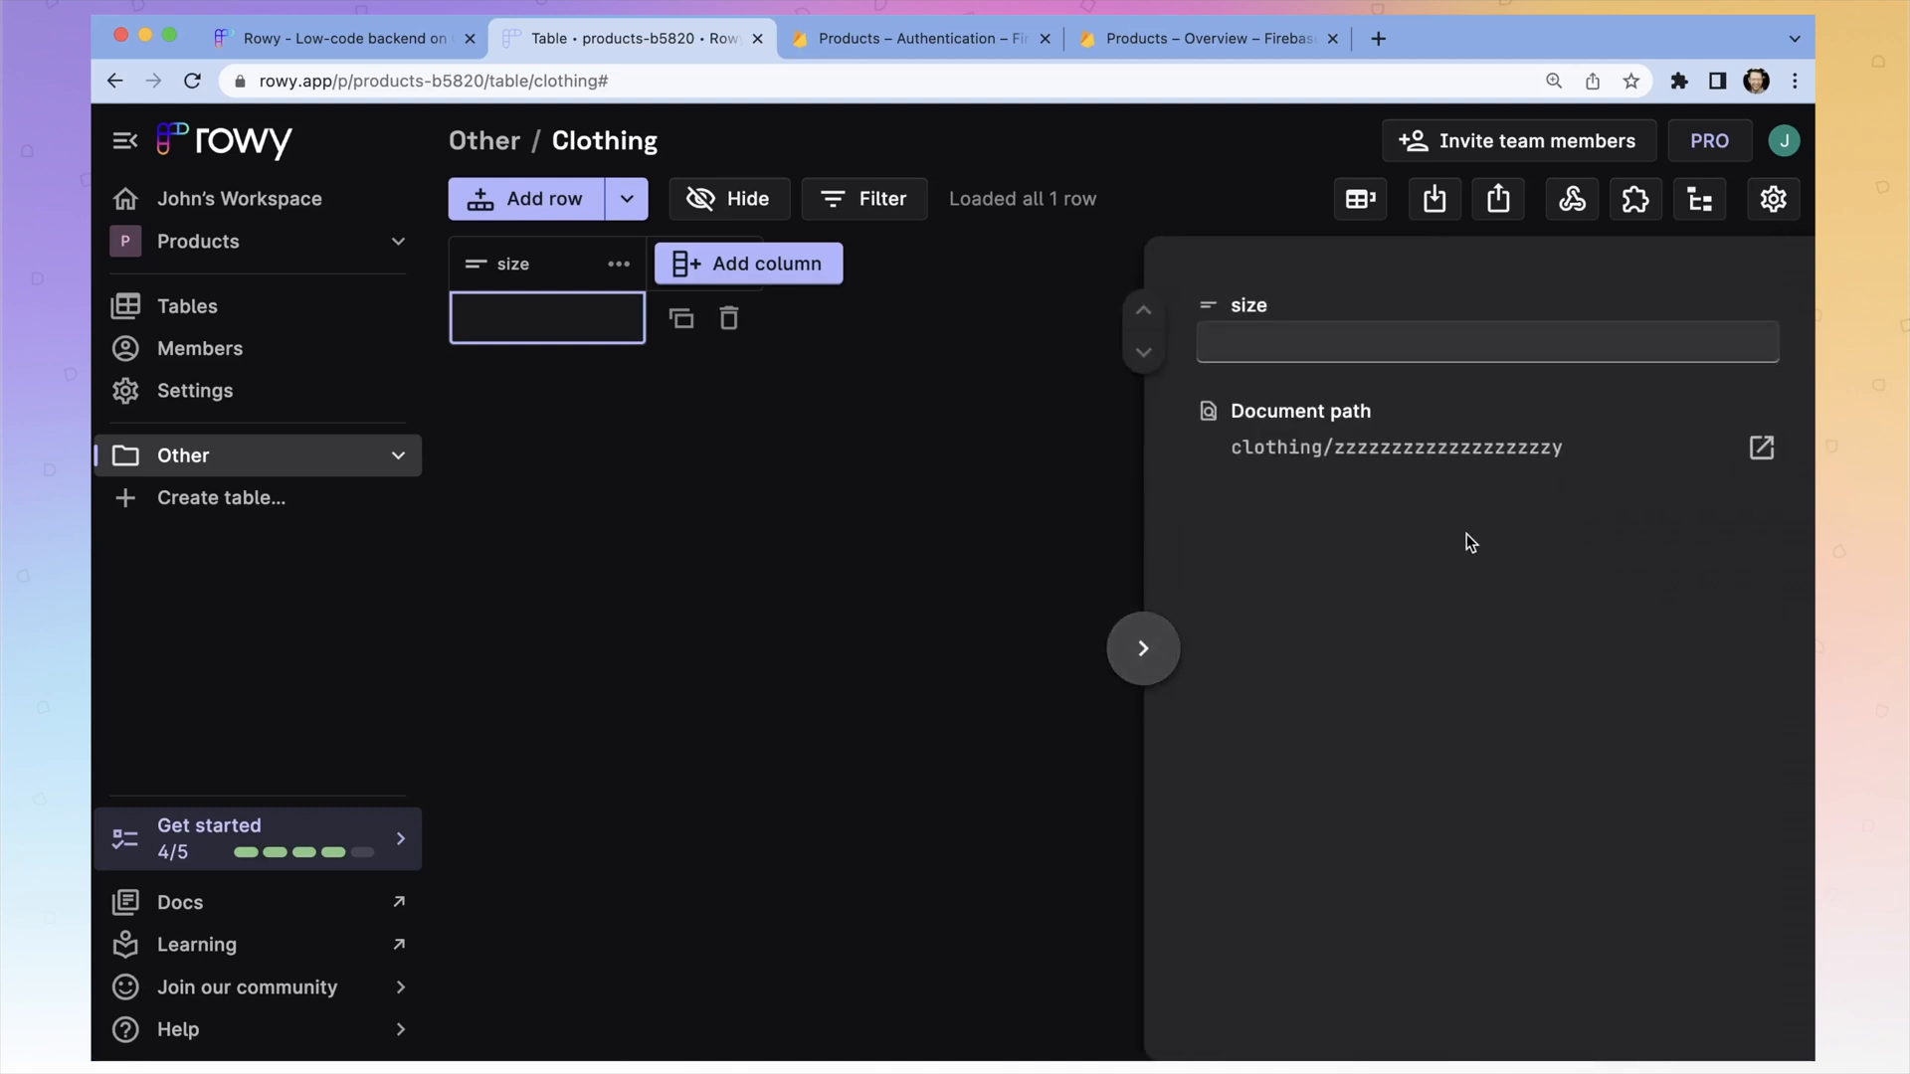
pyautogui.moveTo(1358, 466)
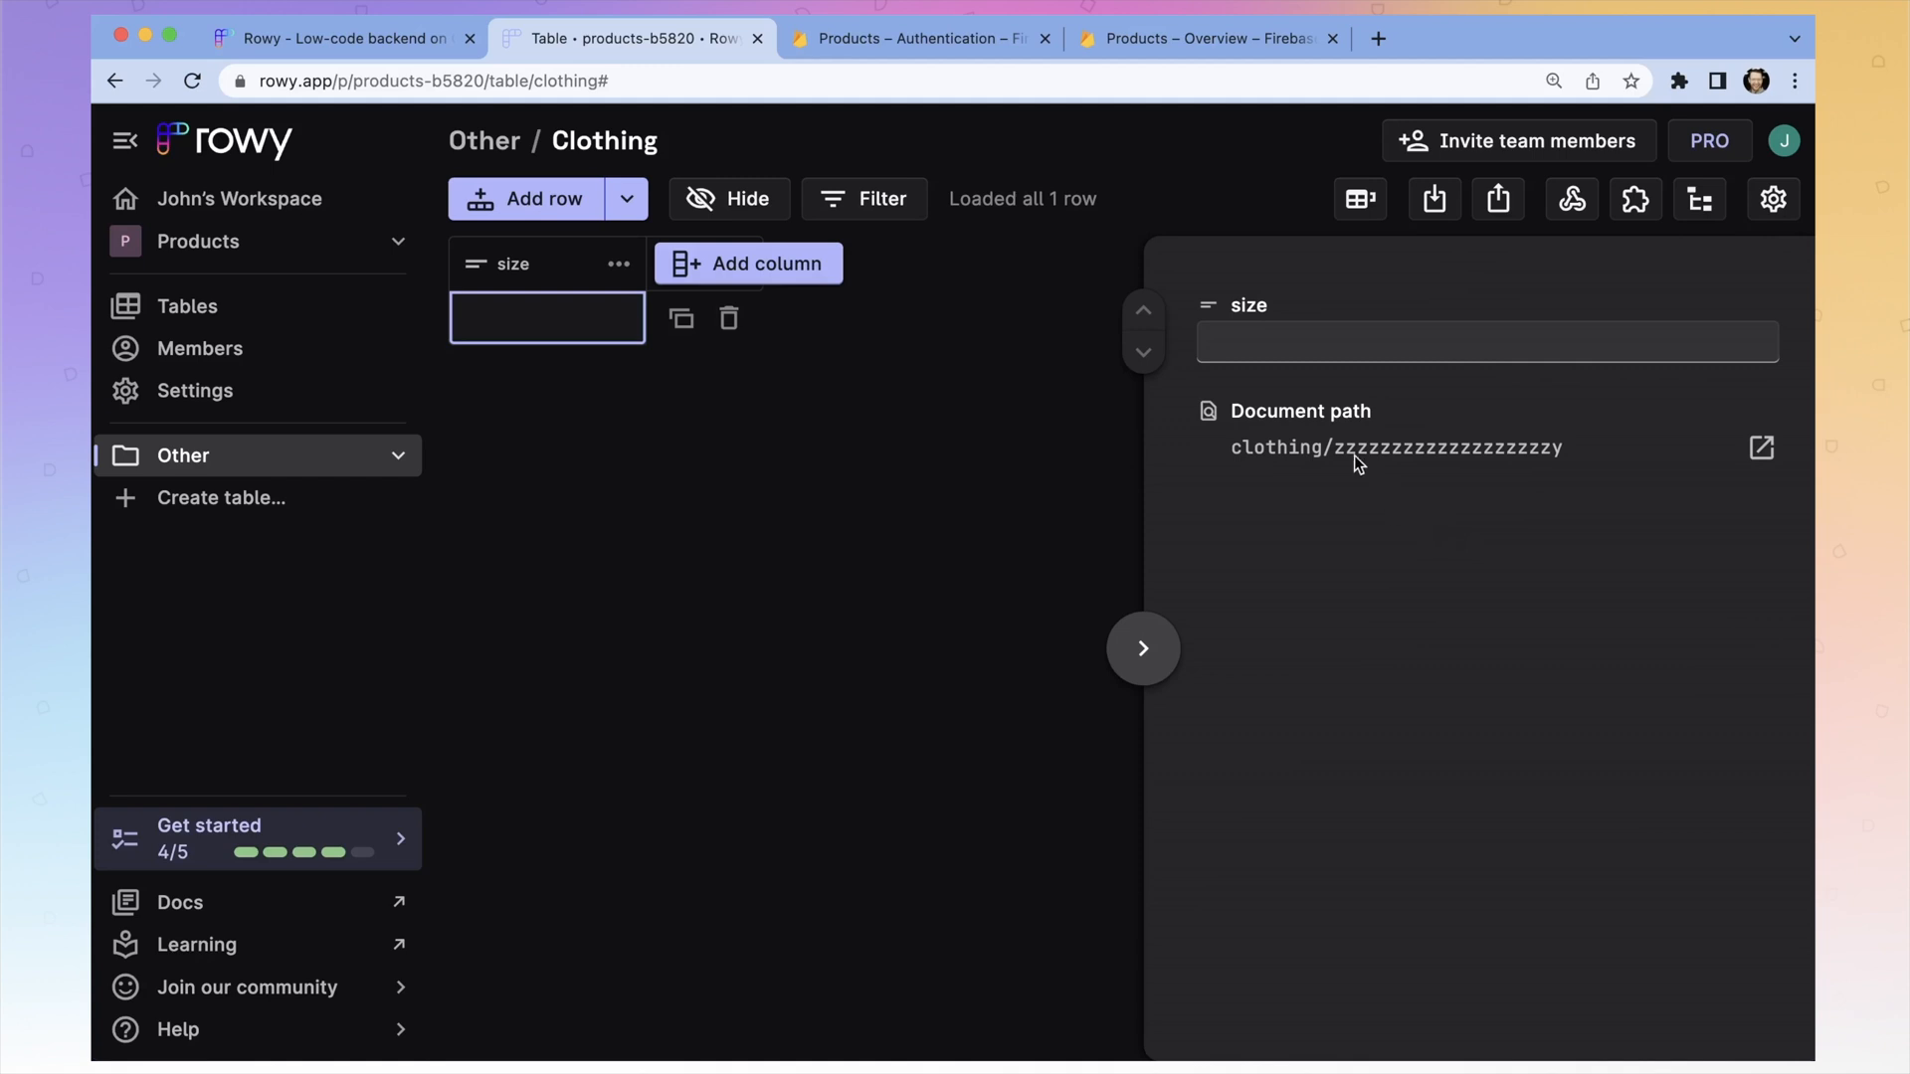
pyautogui.moveTo(1274, 439)
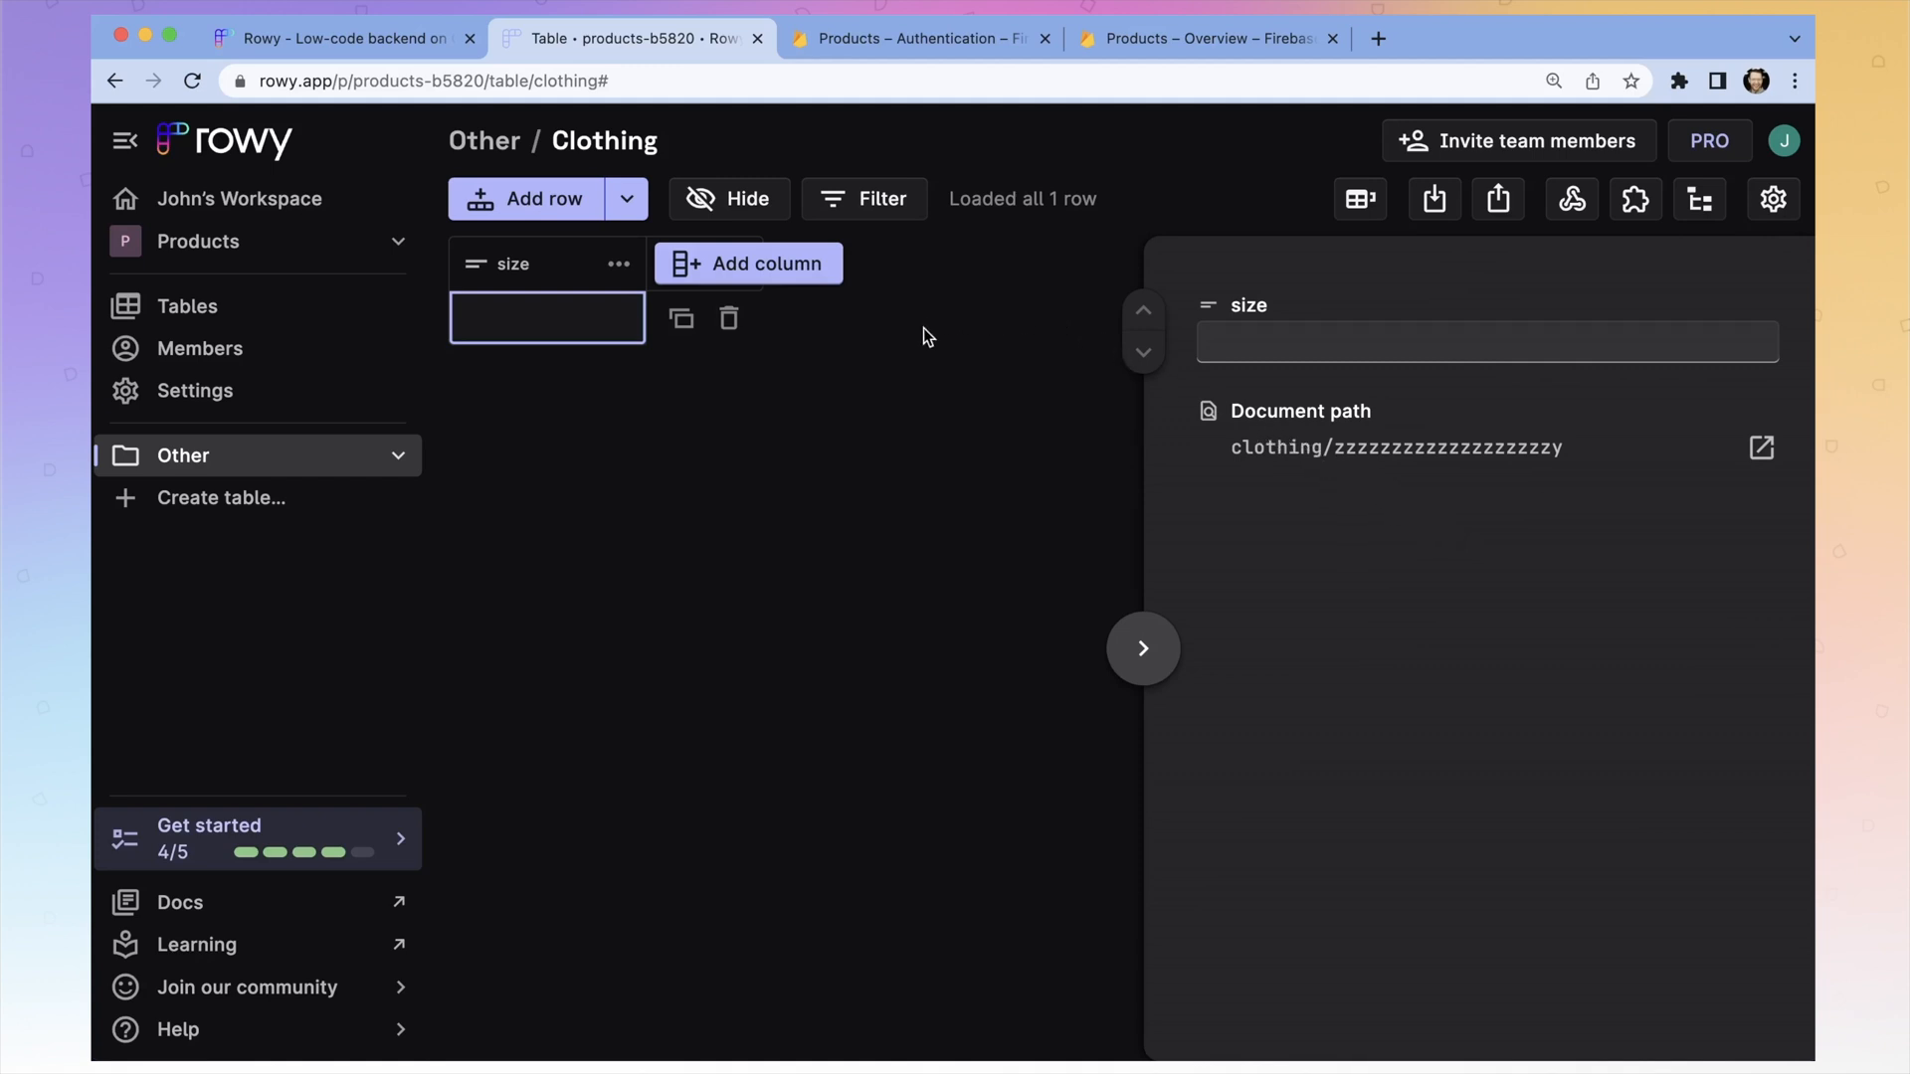
pyautogui.moveTo(1158, 335)
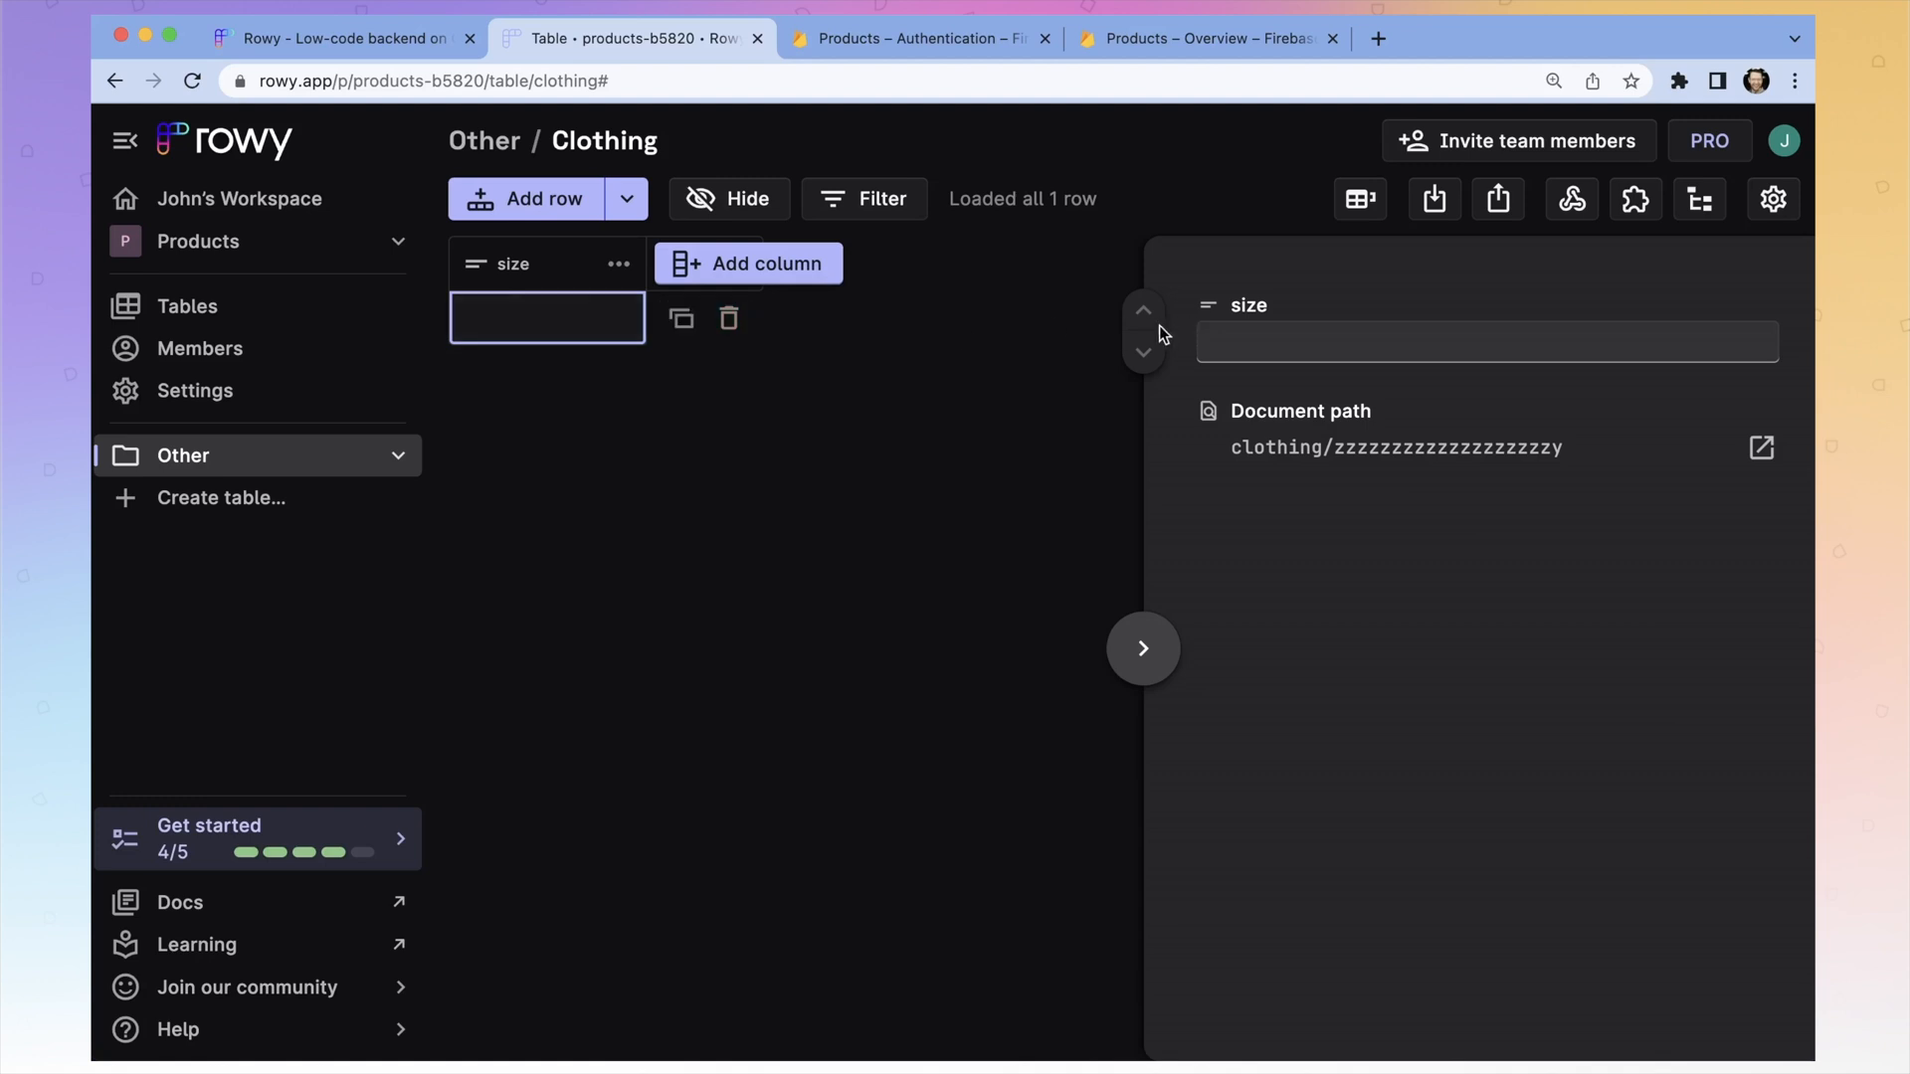
pyautogui.moveTo(951, 363)
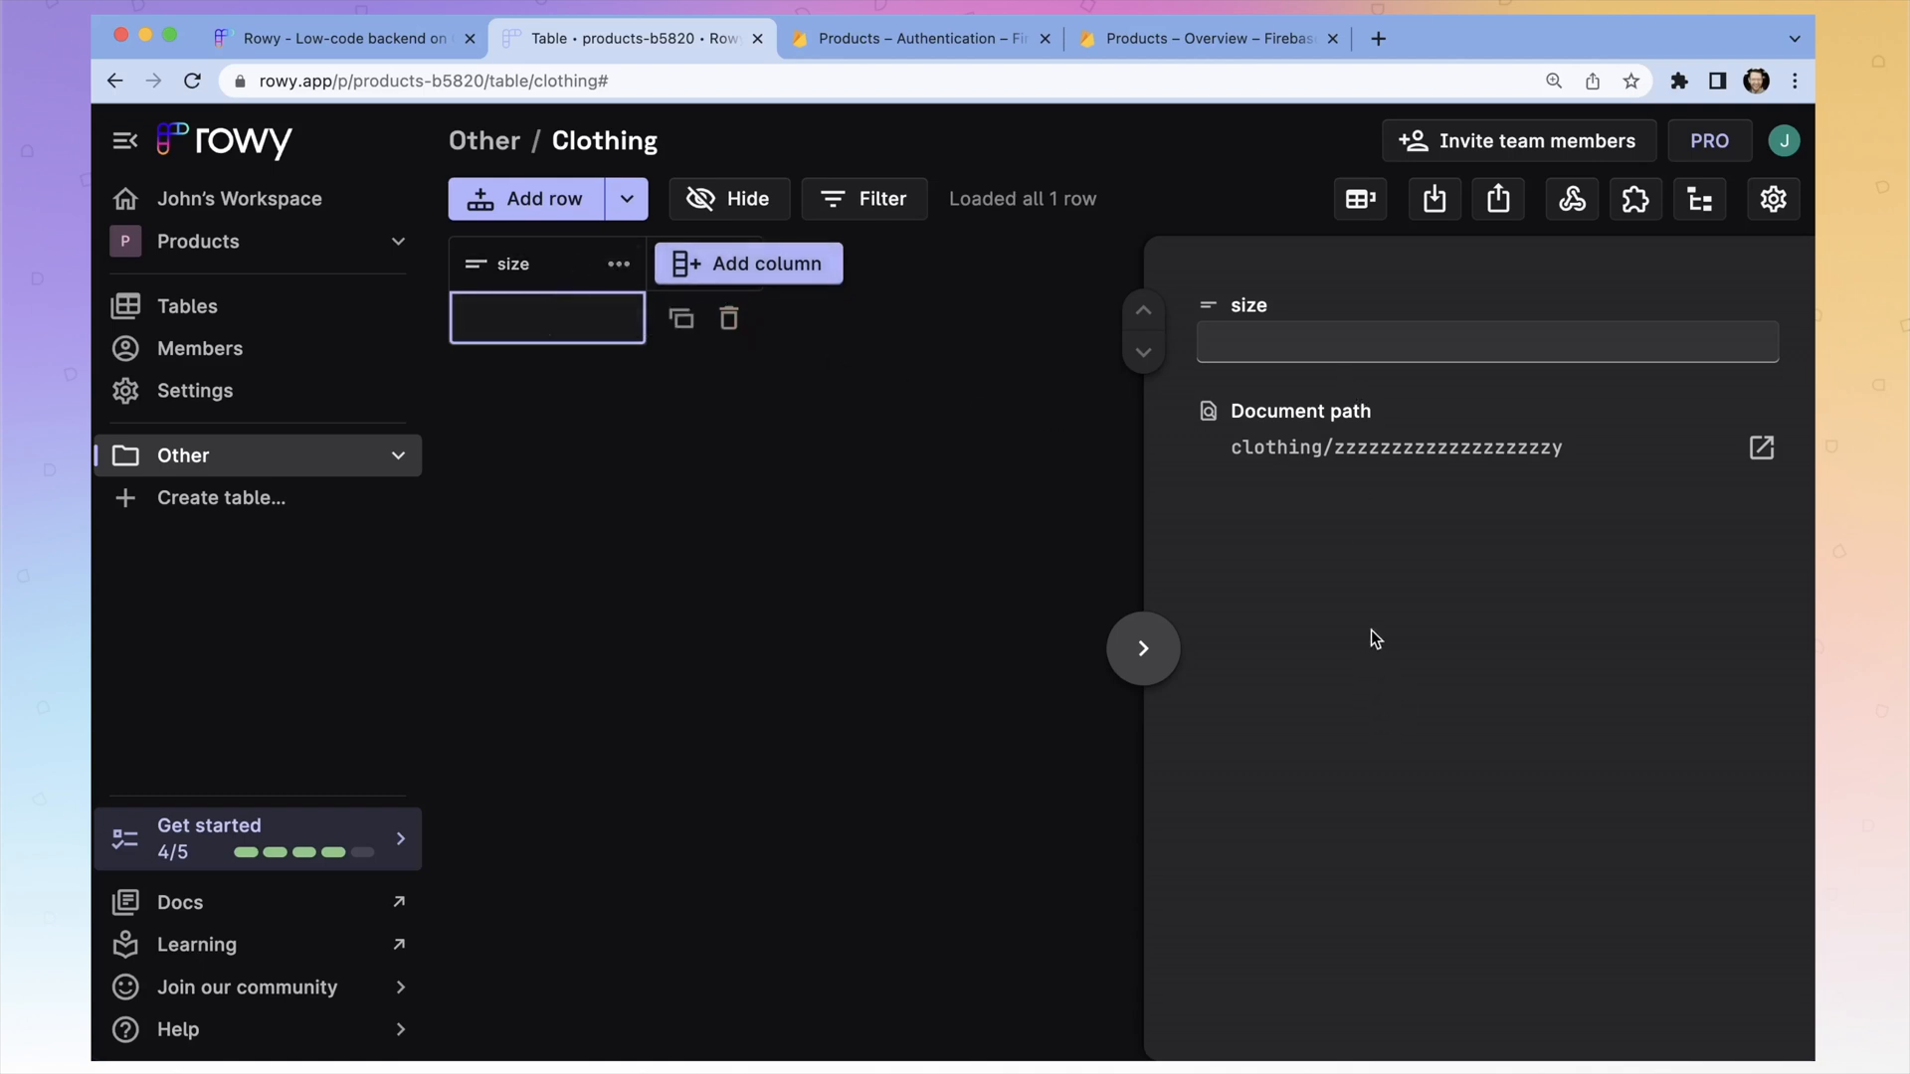
pyautogui.moveTo(1215, 387)
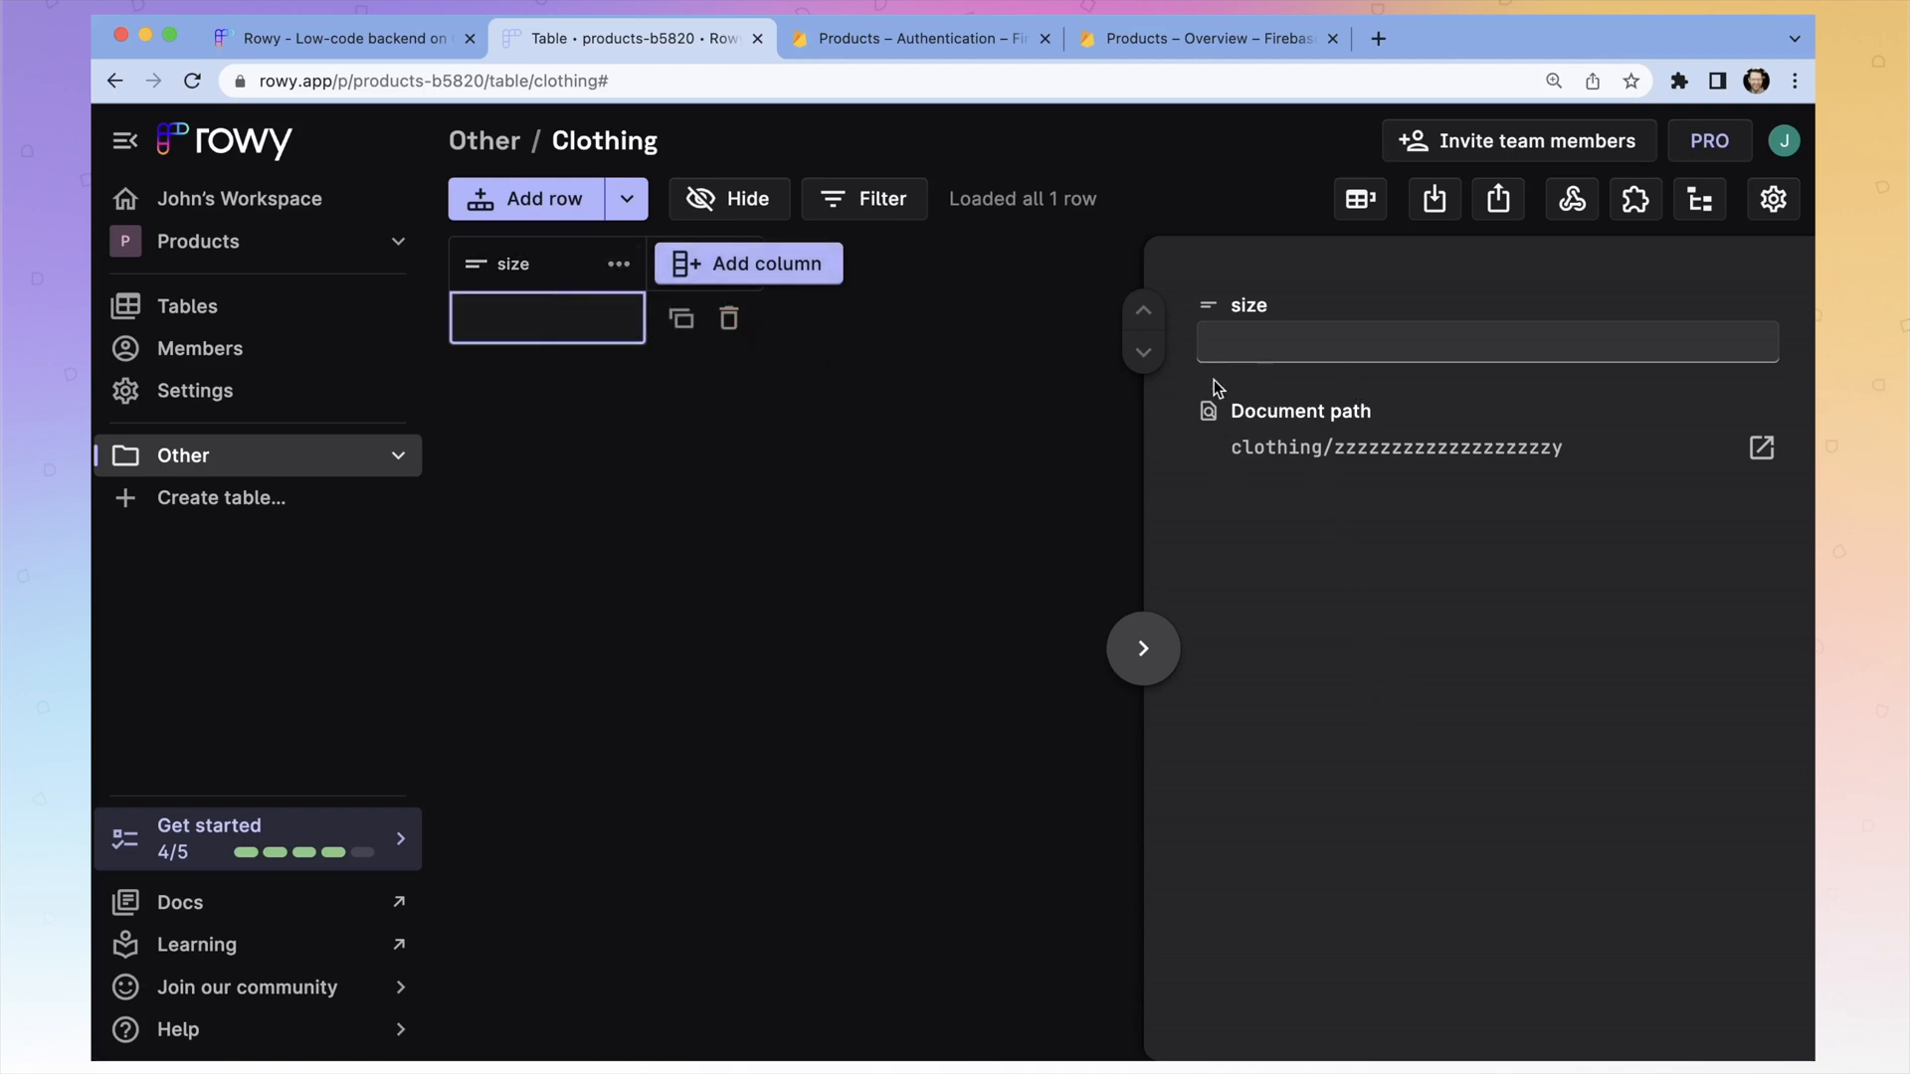
# - Enter 'small' in the row's size field and save it
pyautogui.click(1485, 342)
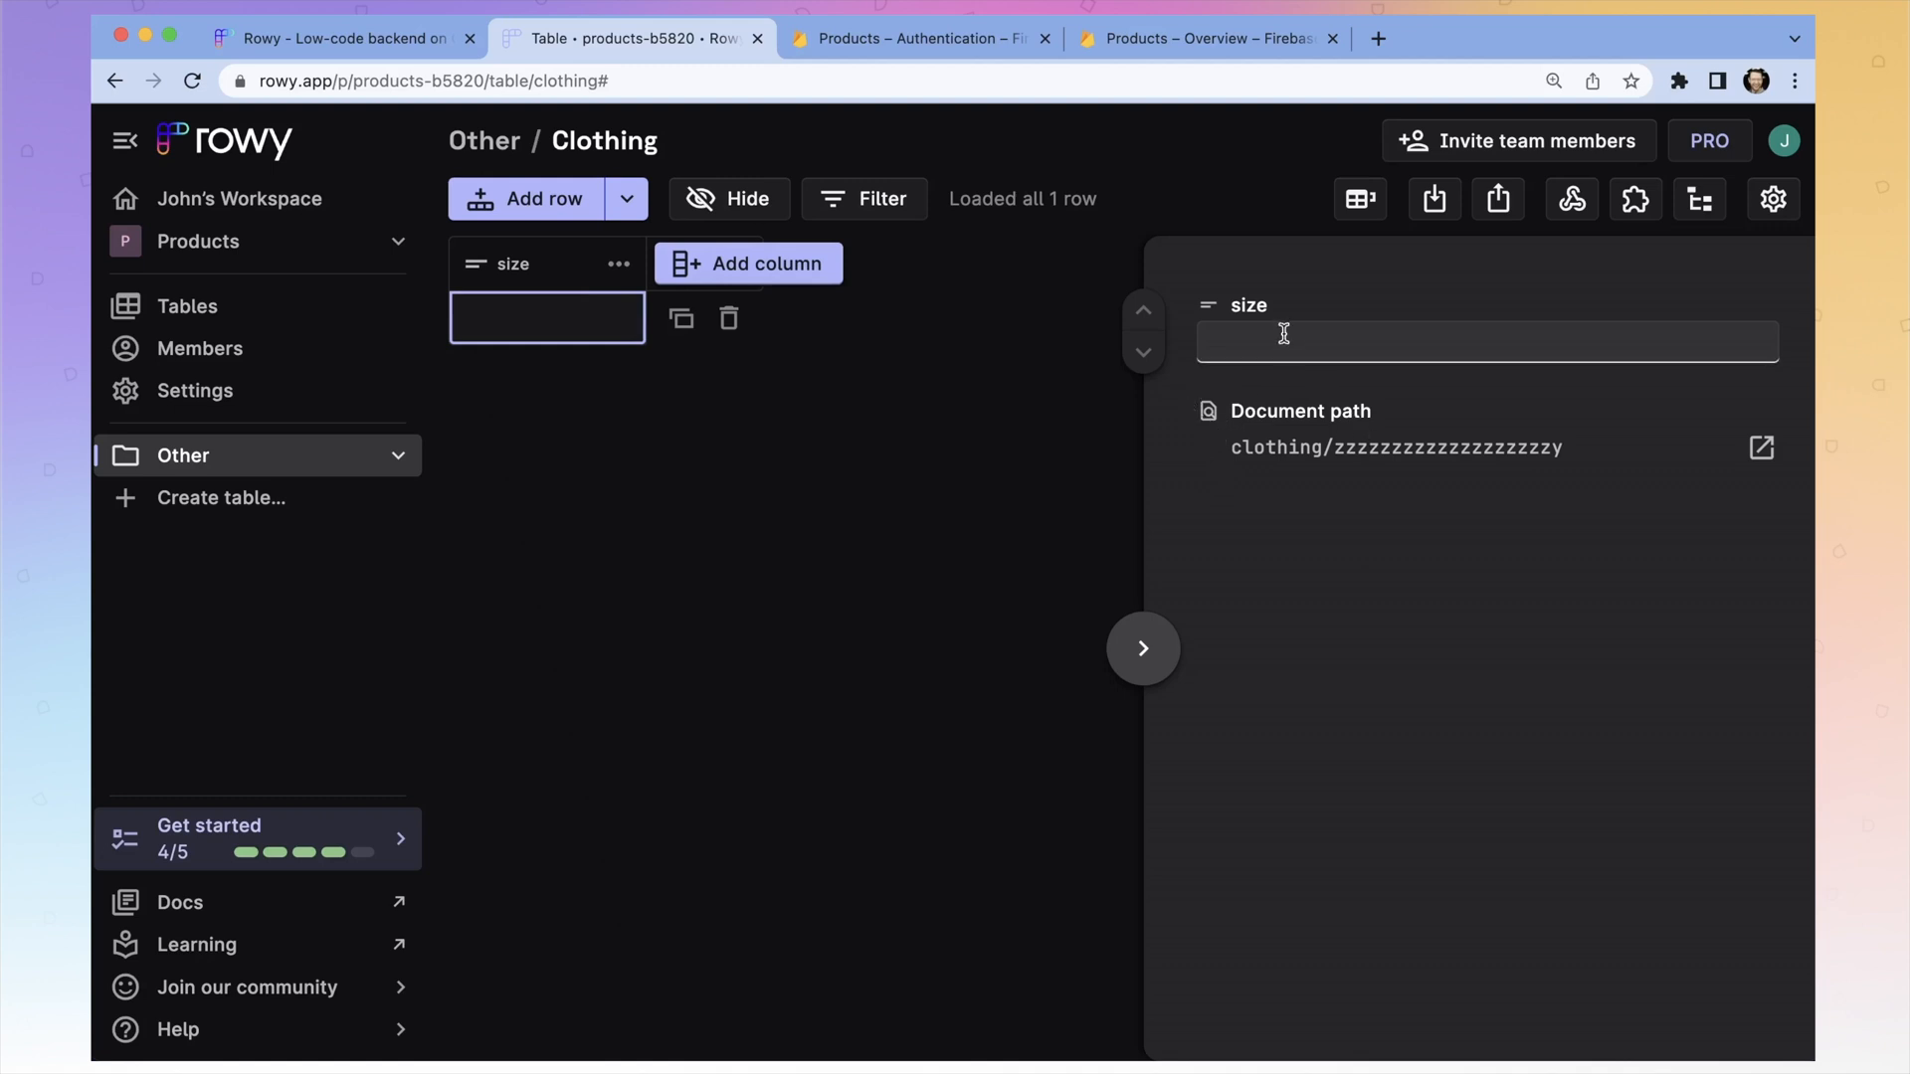
pyautogui.click(1483, 341)
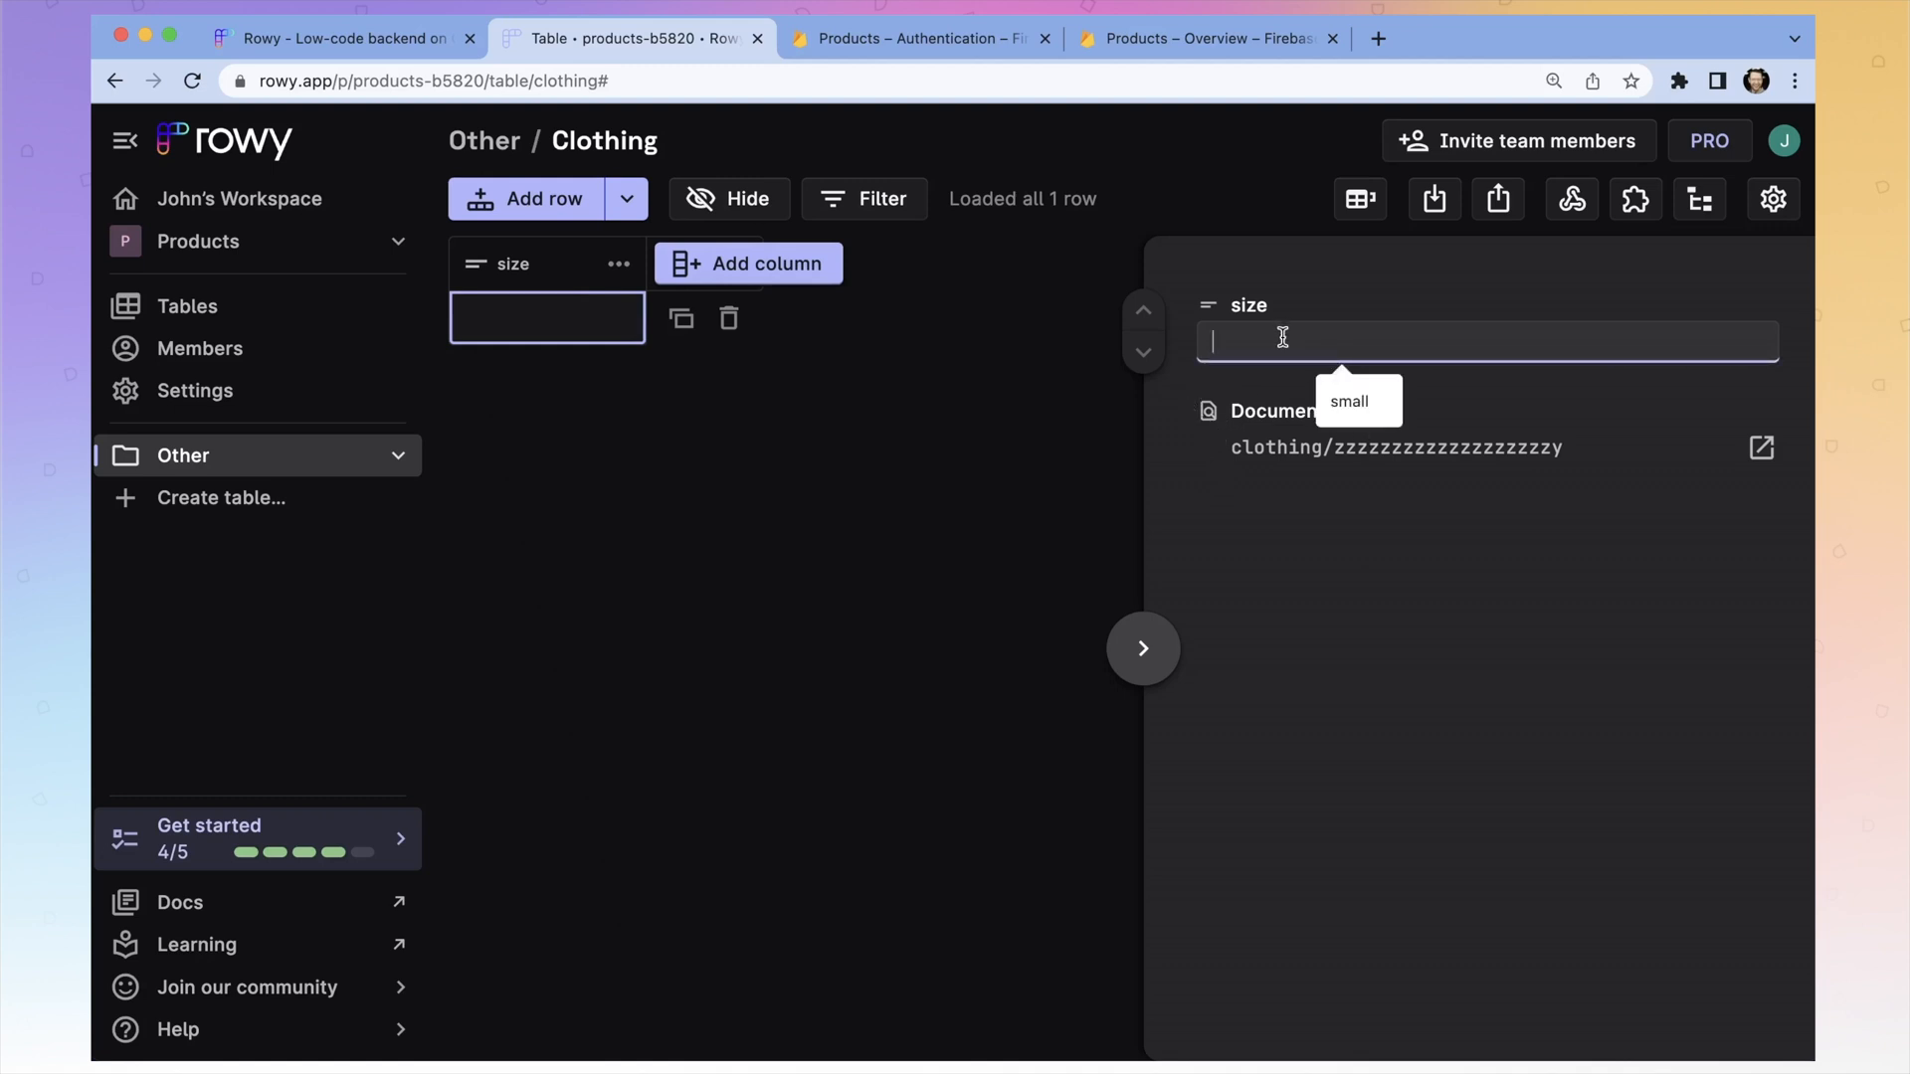
pyautogui.write('small')
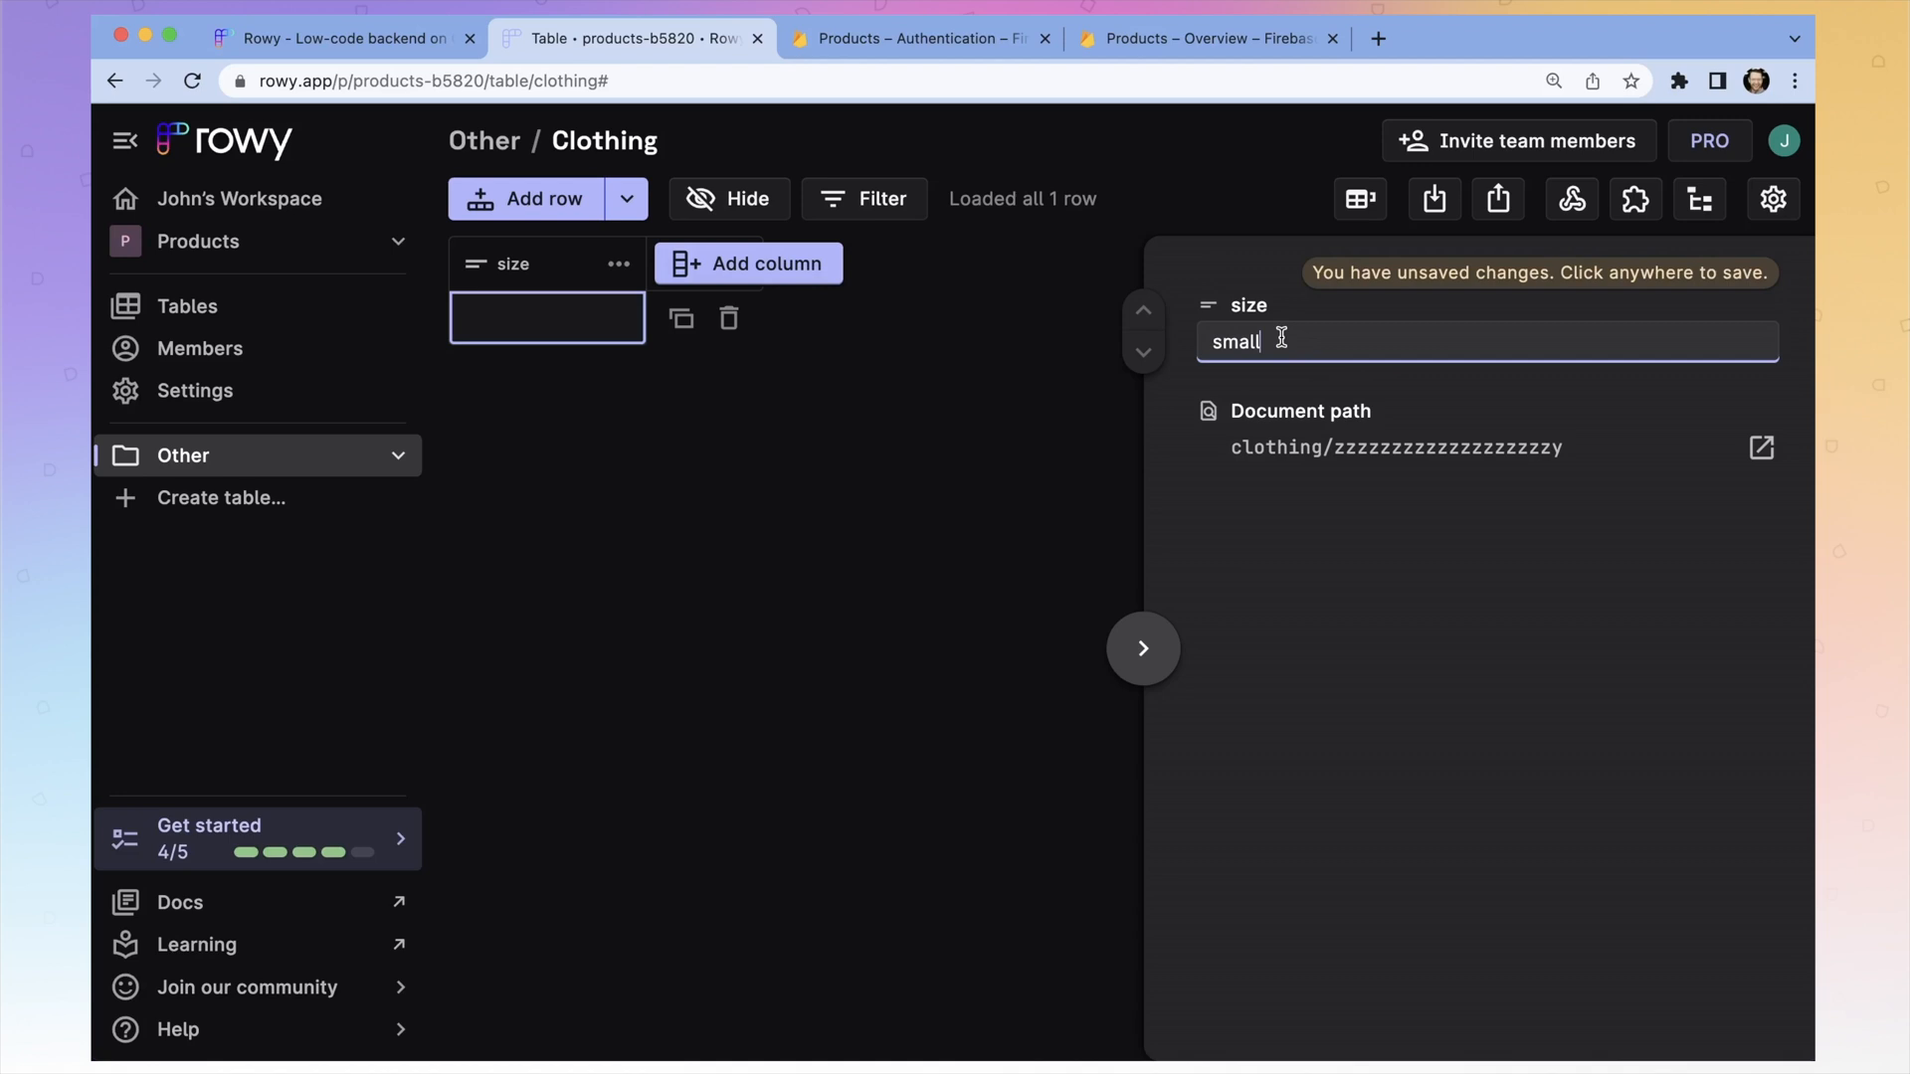
pyautogui.moveTo(1263, 417)
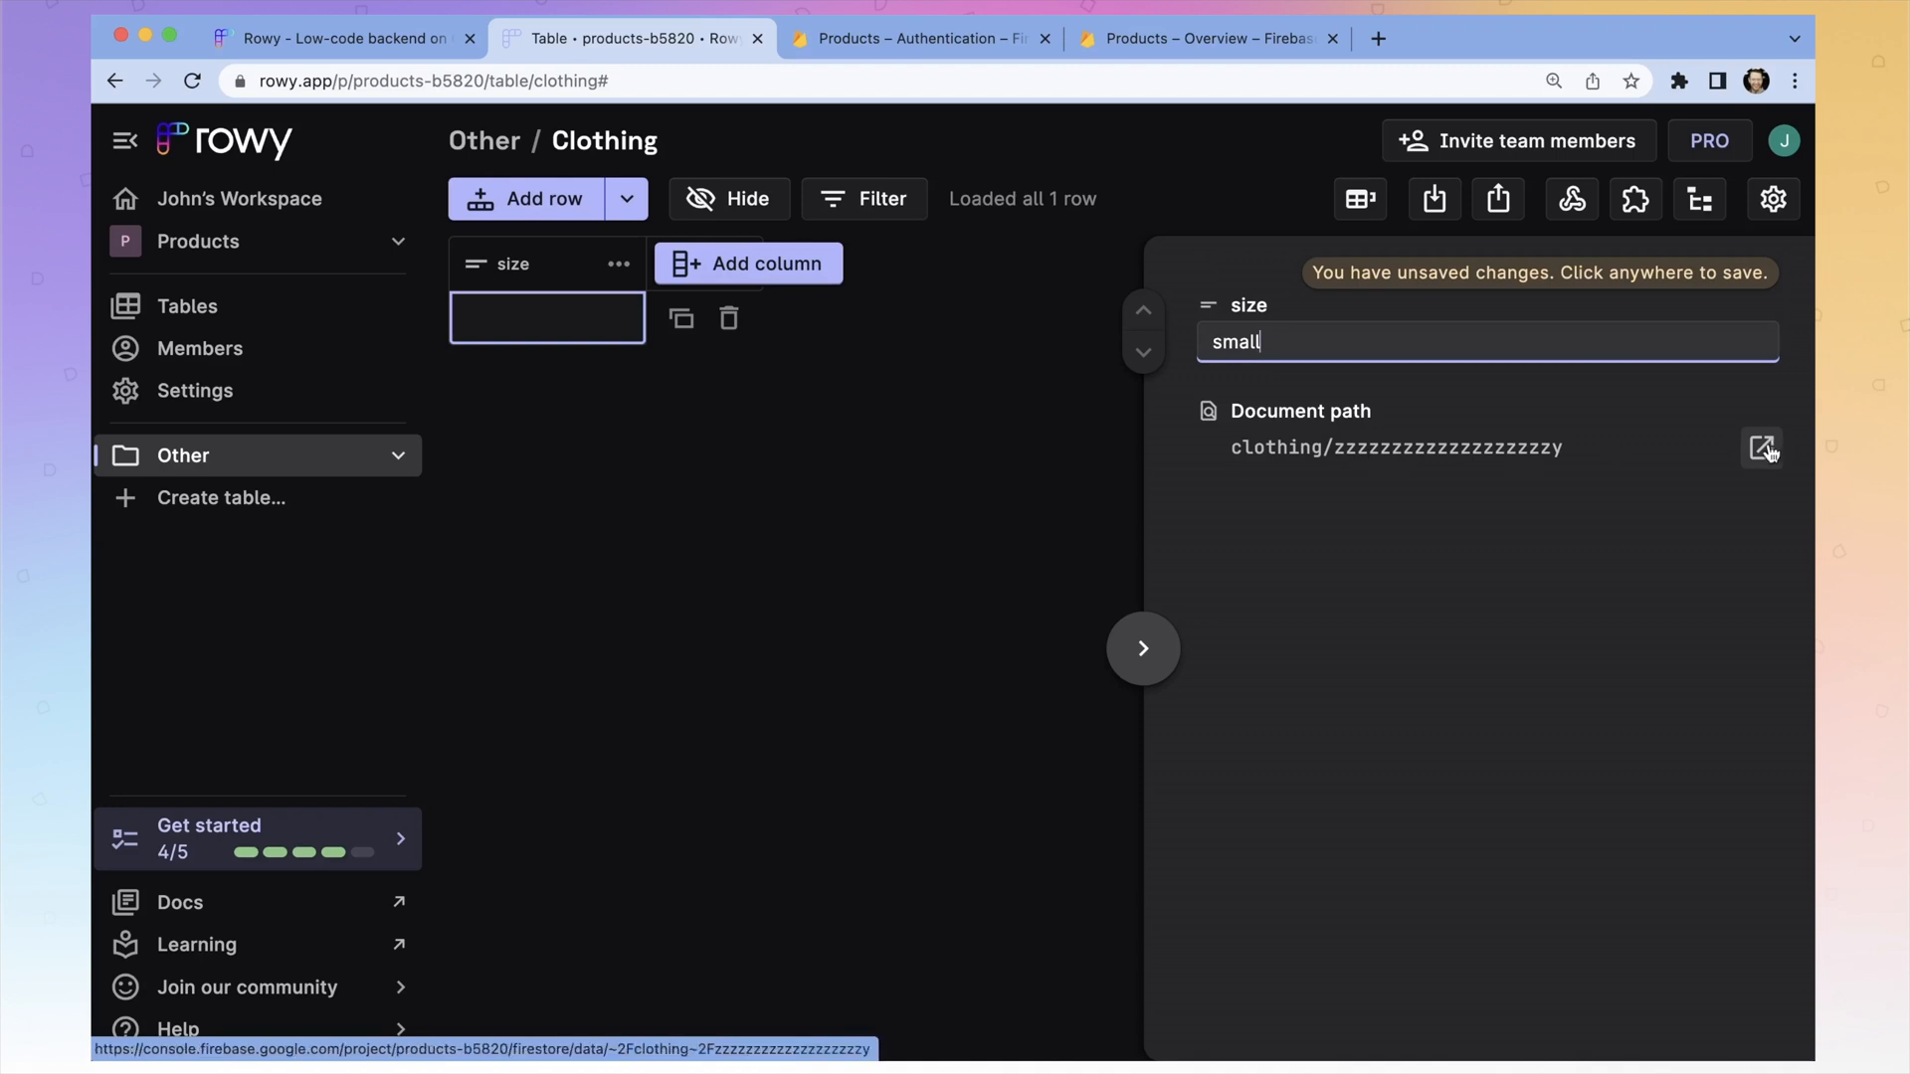
pyautogui.moveTo(1466, 622)
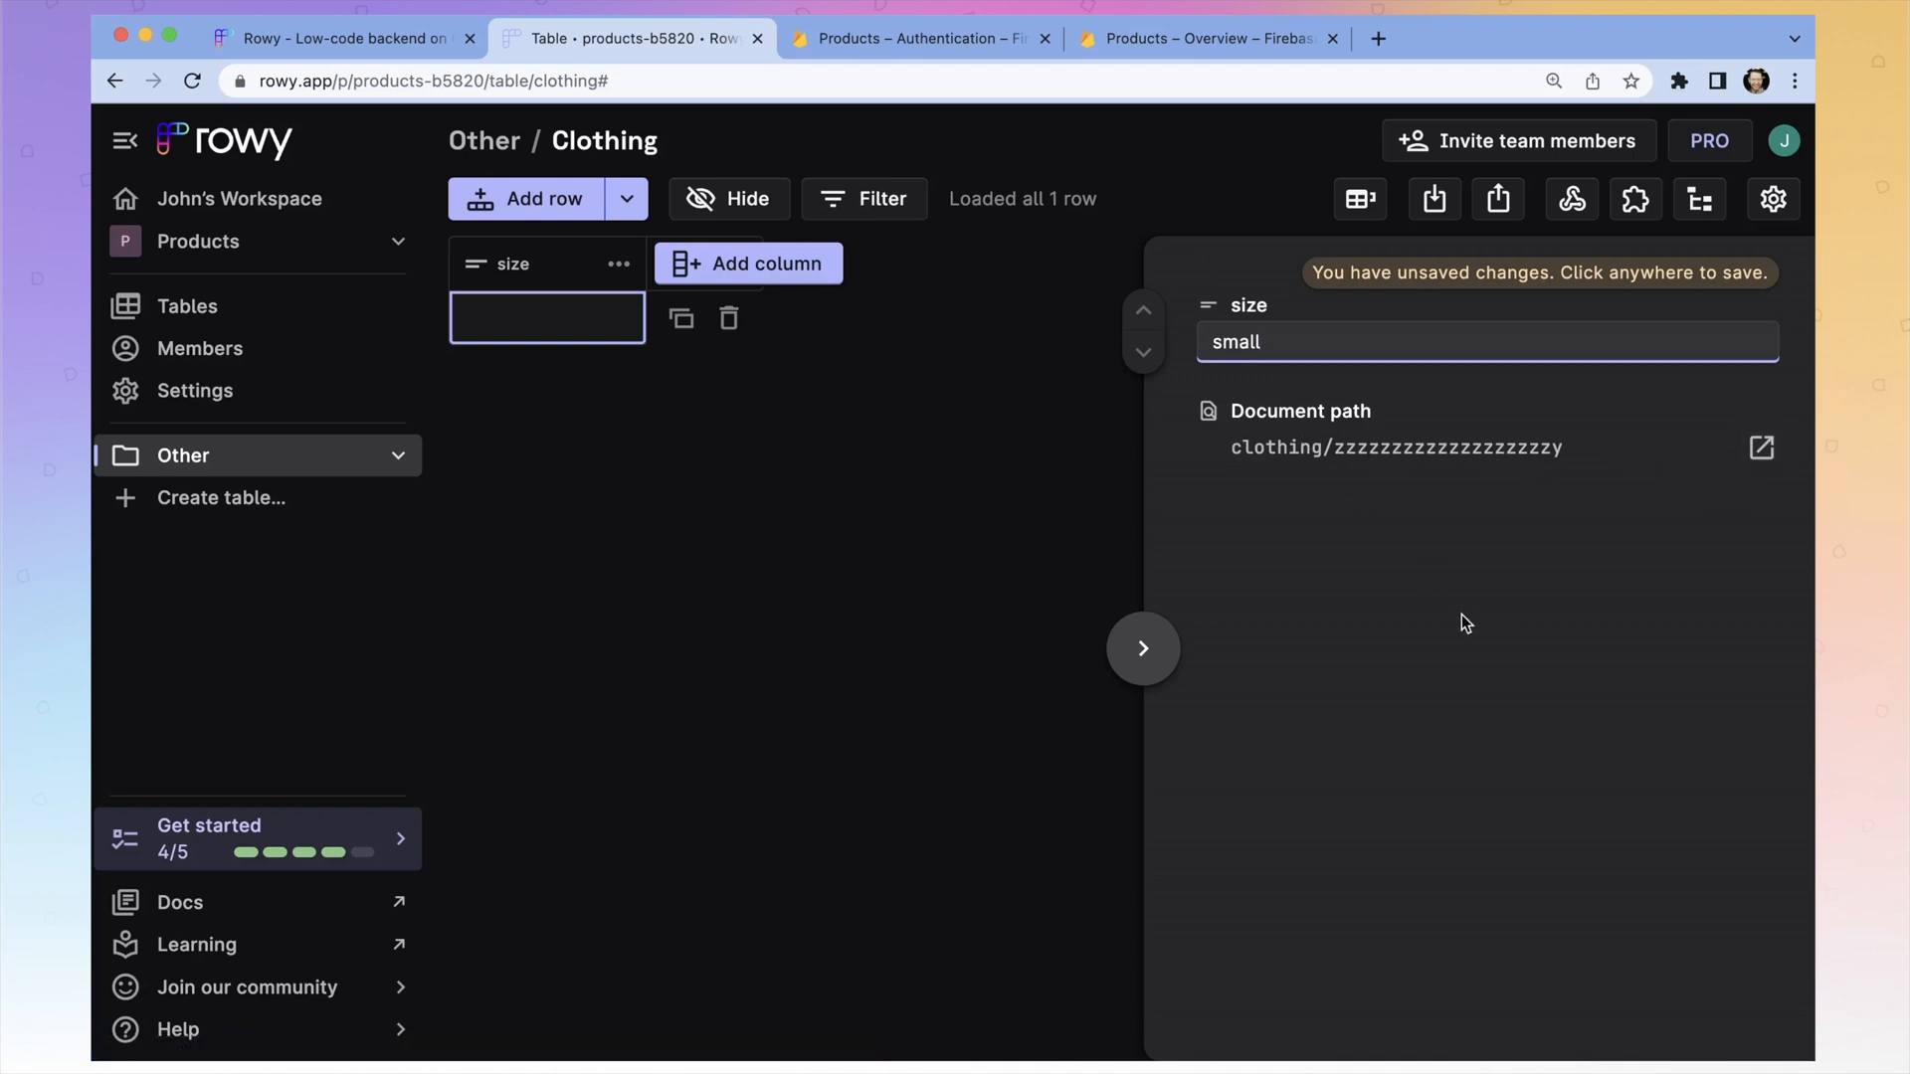
pyautogui.click(1112, 544)
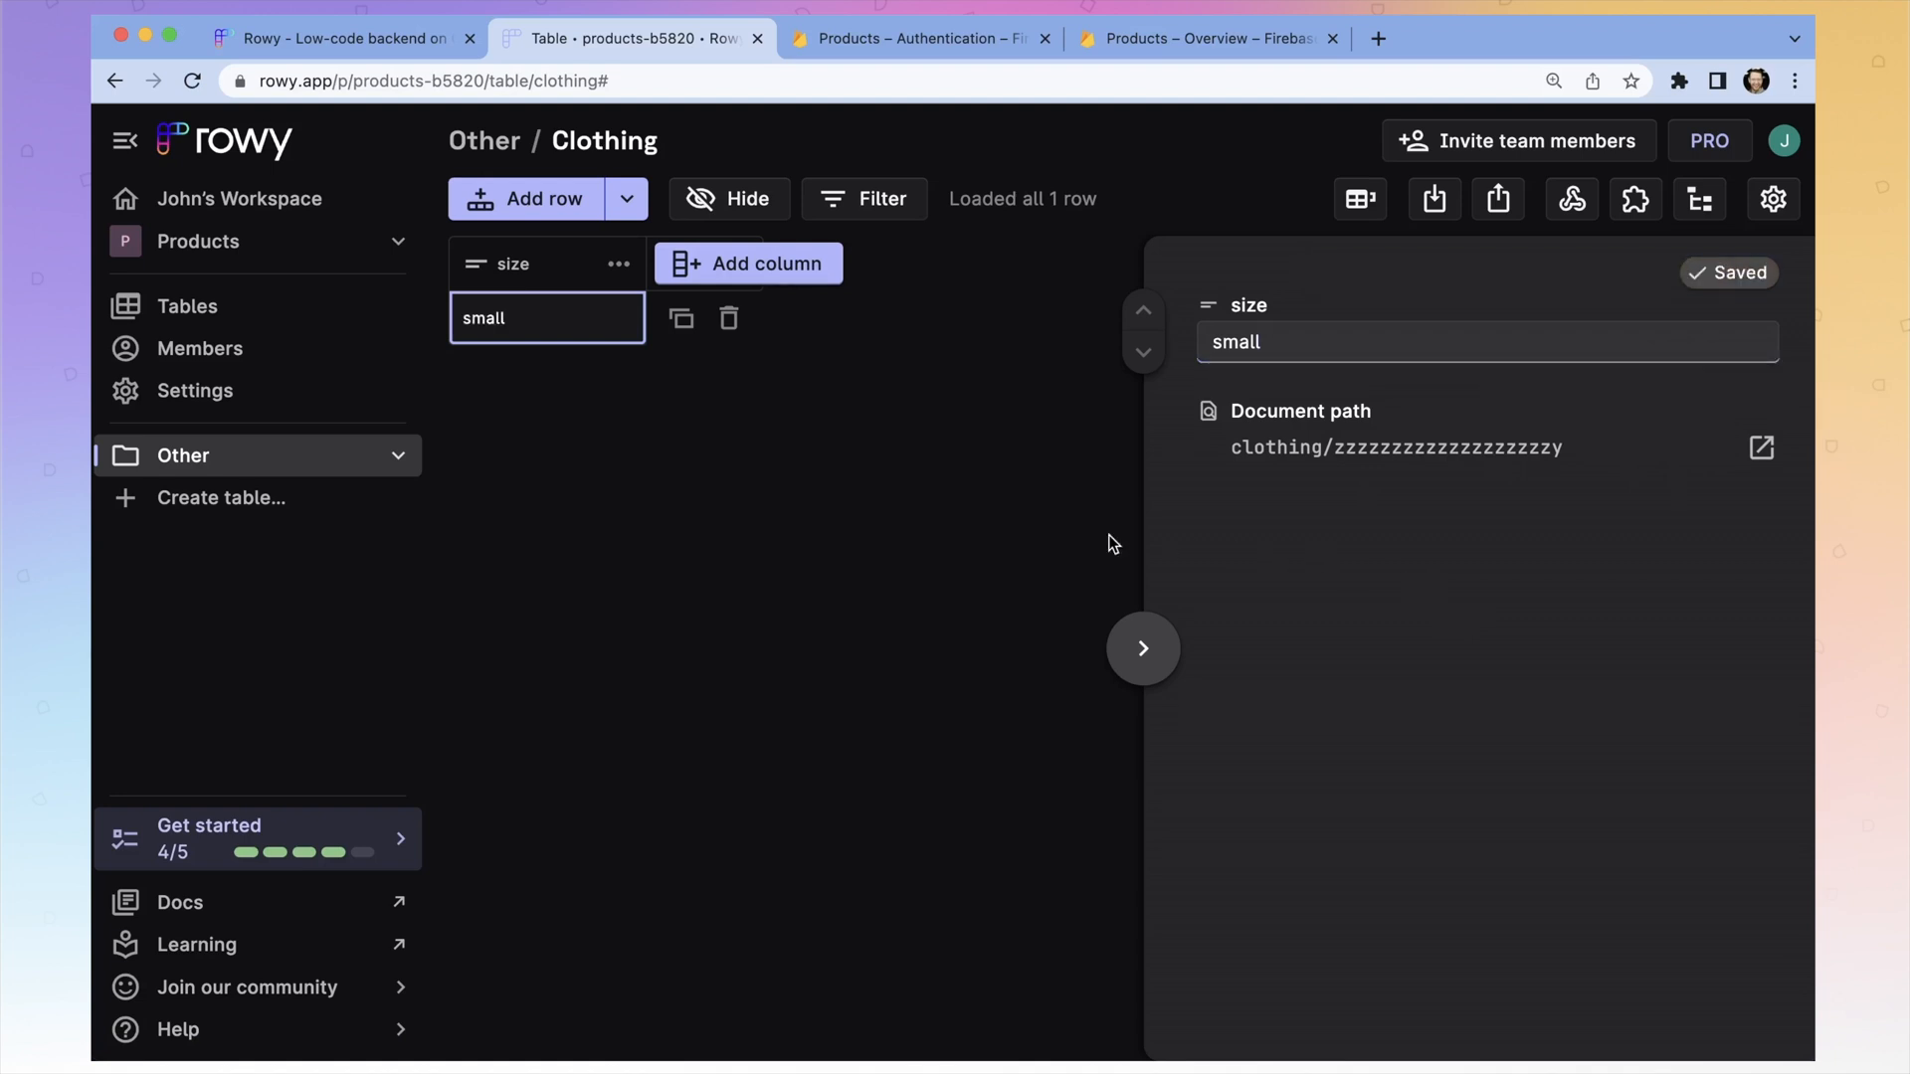
pyautogui.moveTo(932, 476)
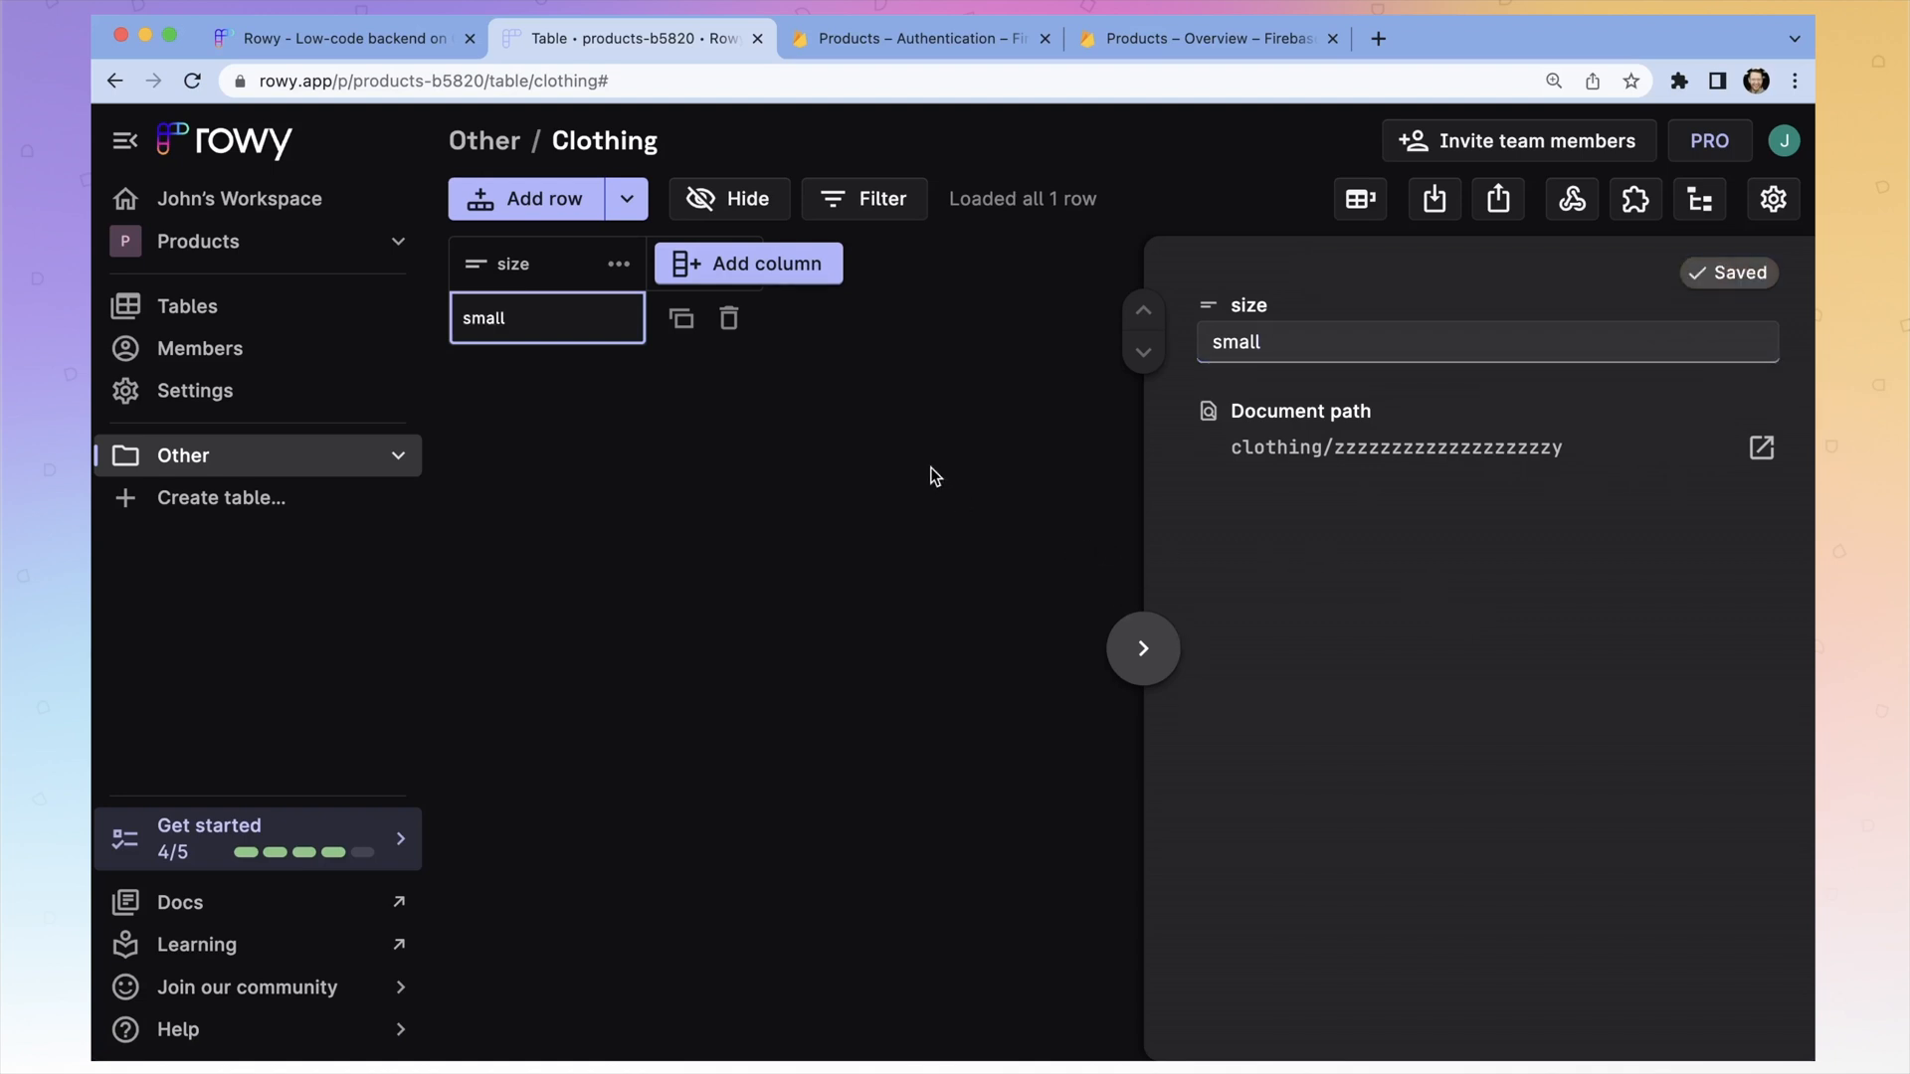